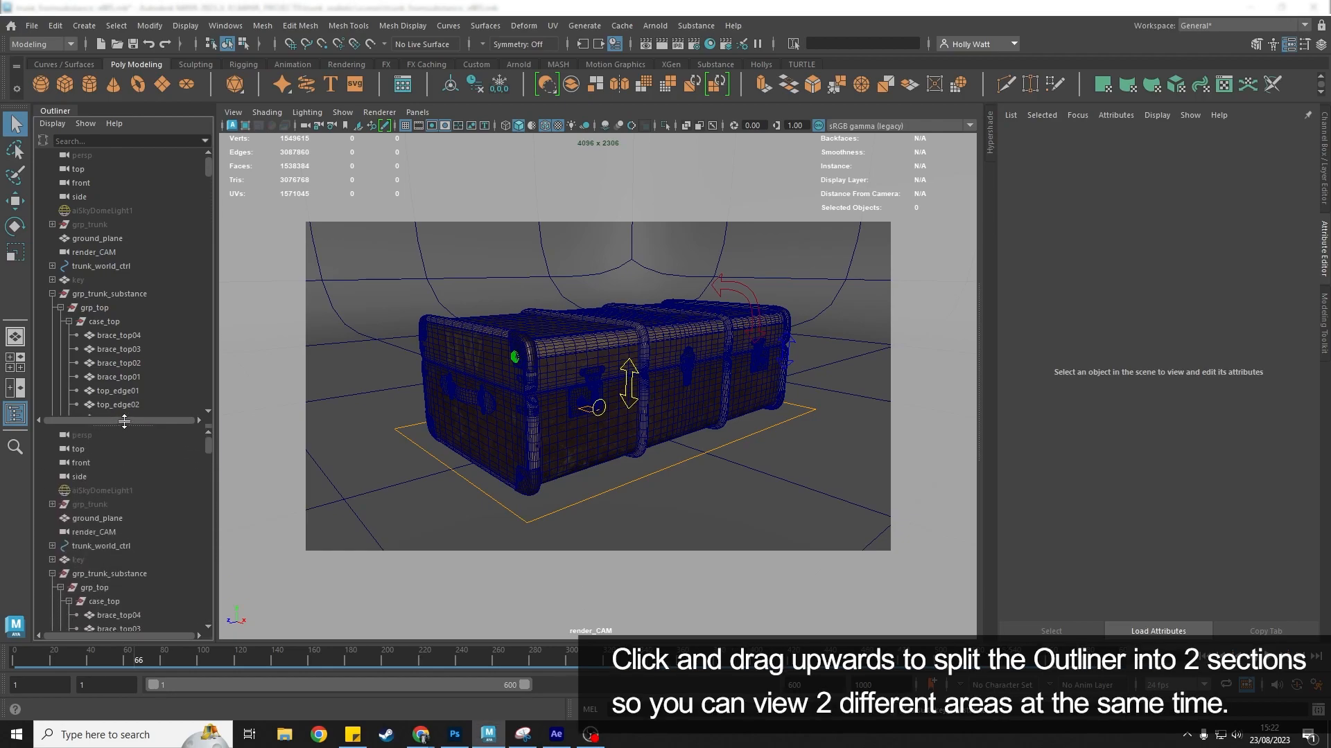
- Drag the Outliner's bottom divider up to split it into two stacked panes
left_click_drag(123, 421, 123, 327)
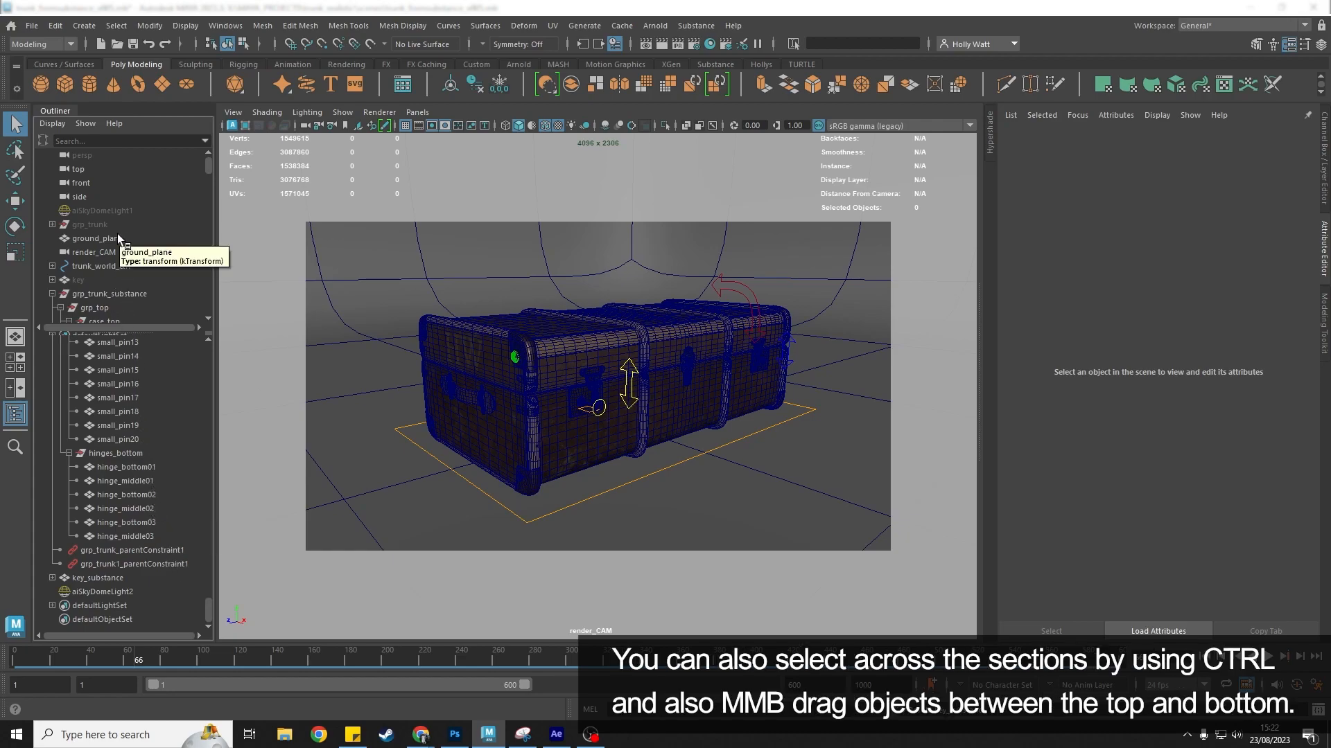
mouse_move(126, 480)
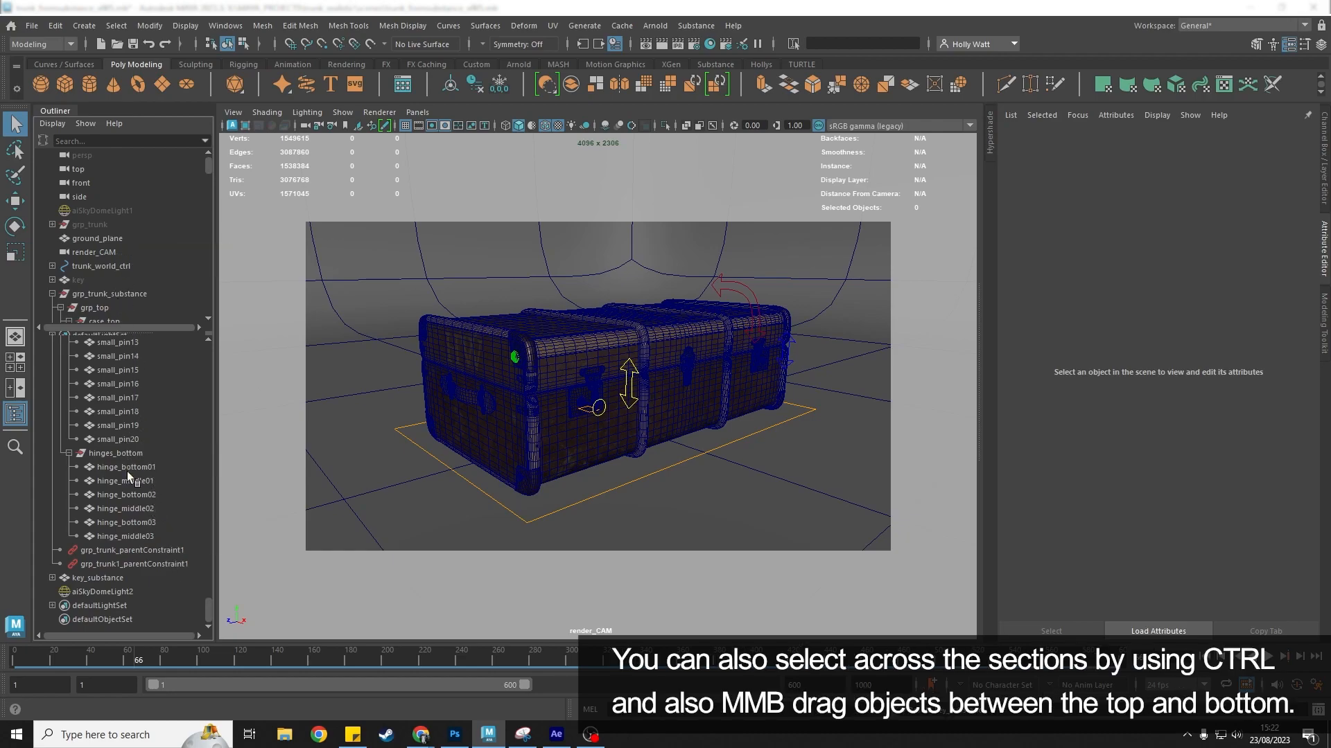
mouse_move(127, 527)
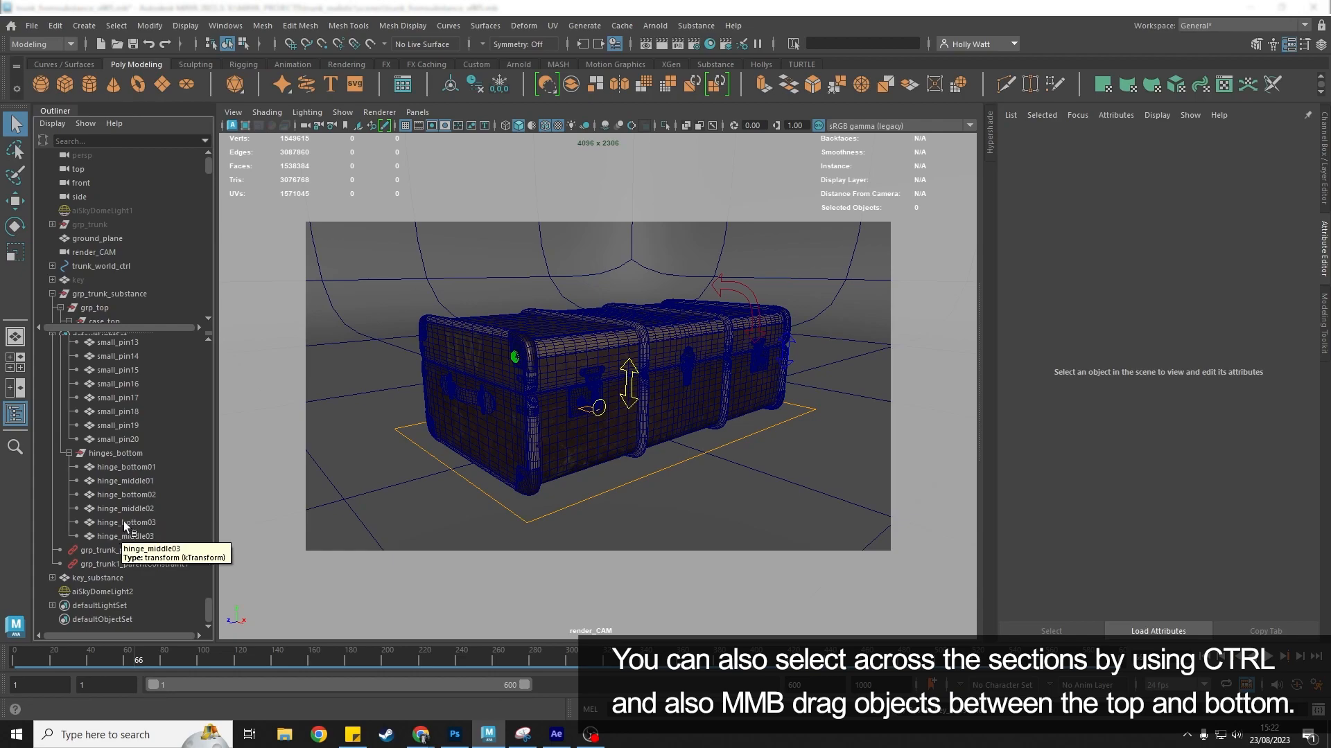
left_click(93, 252)
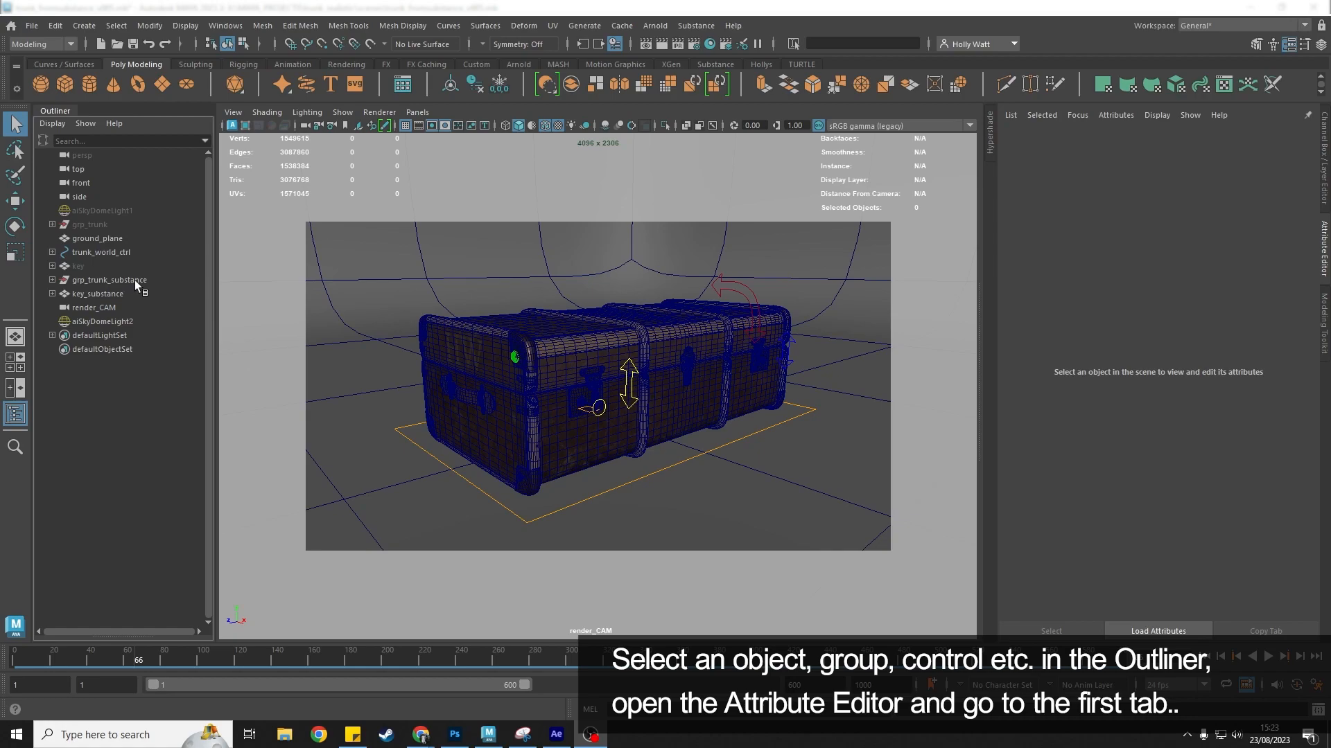
- Enable Use Outliner Color for trunk_world_ctrl in its Display attributes and pick a red swatch
left_click(102, 252)
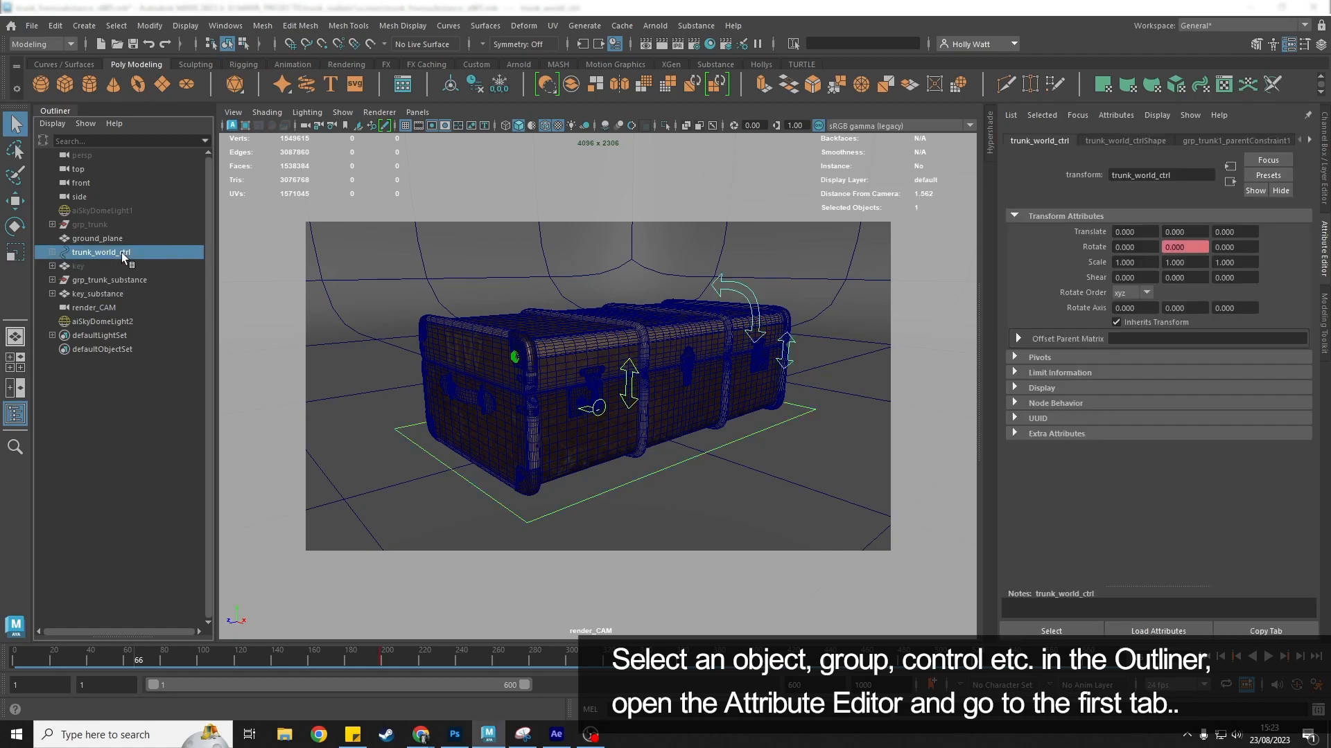
mouse_move(124, 255)
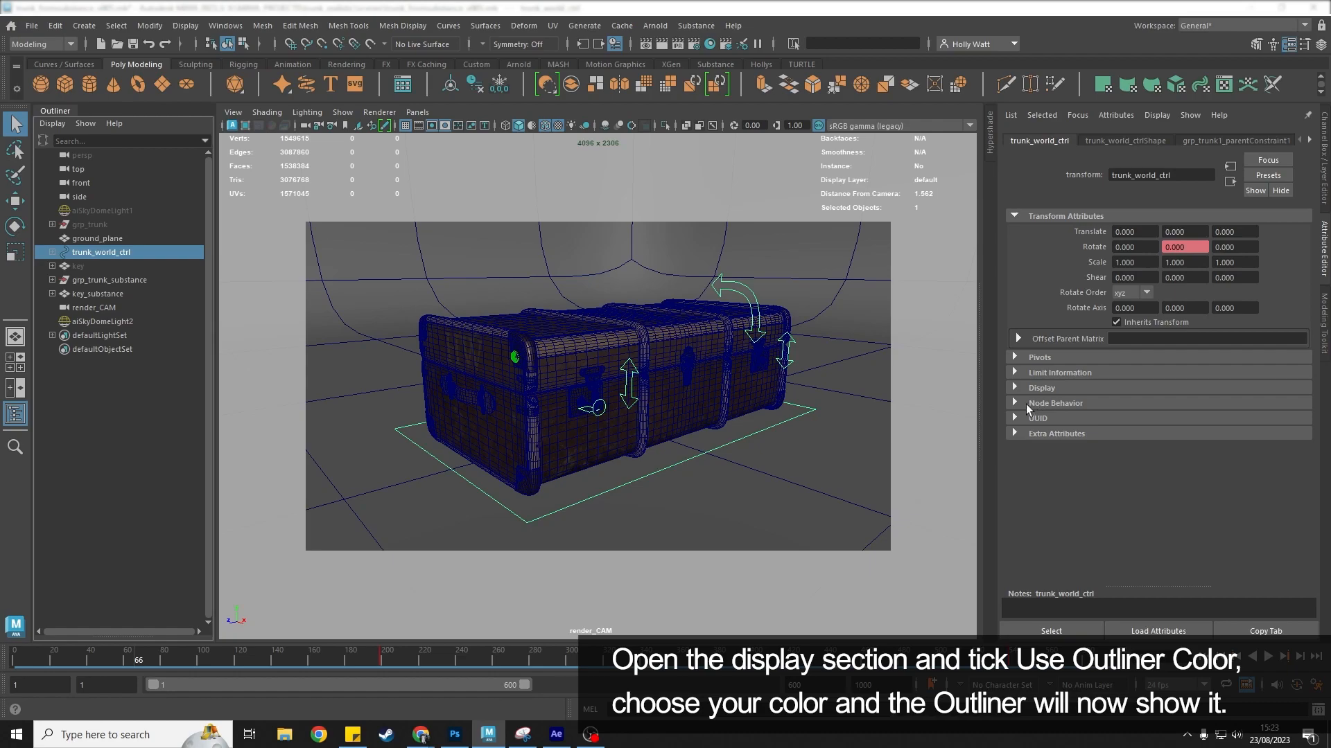
left_click(1041, 388)
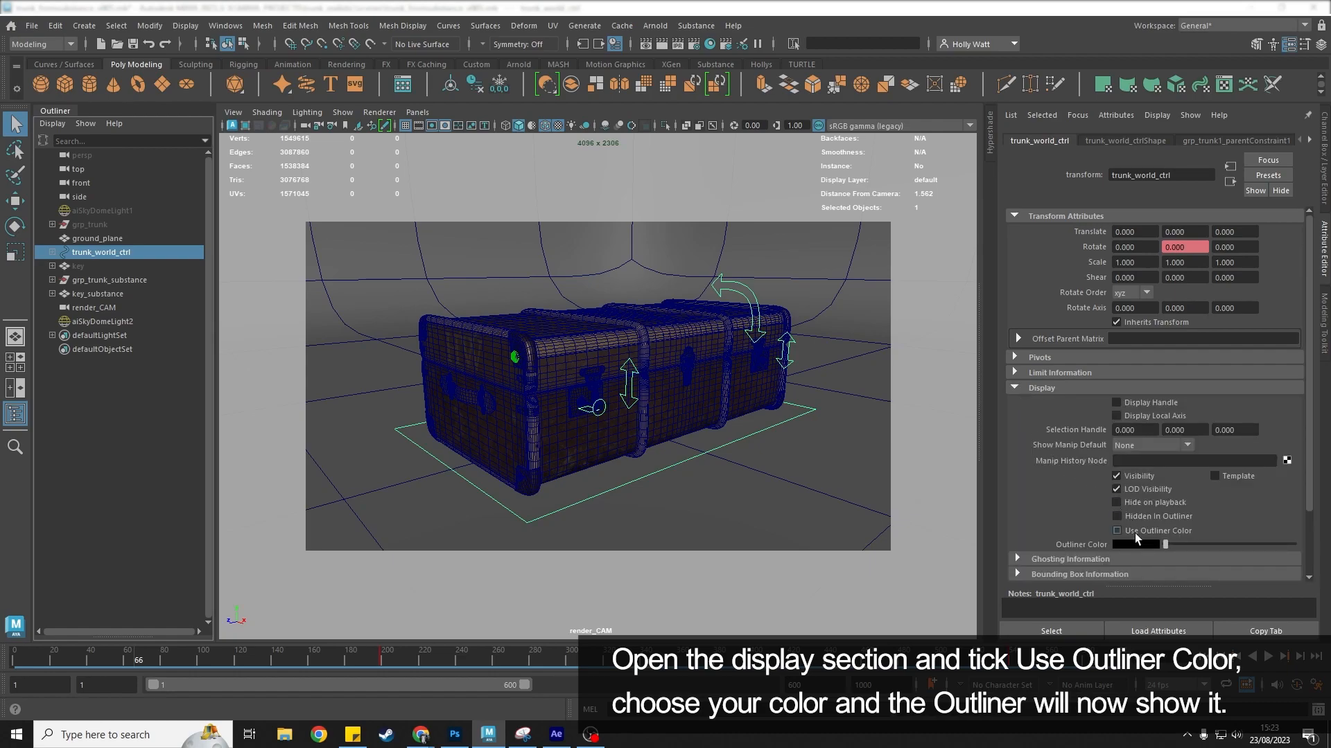
left_click(1115, 531)
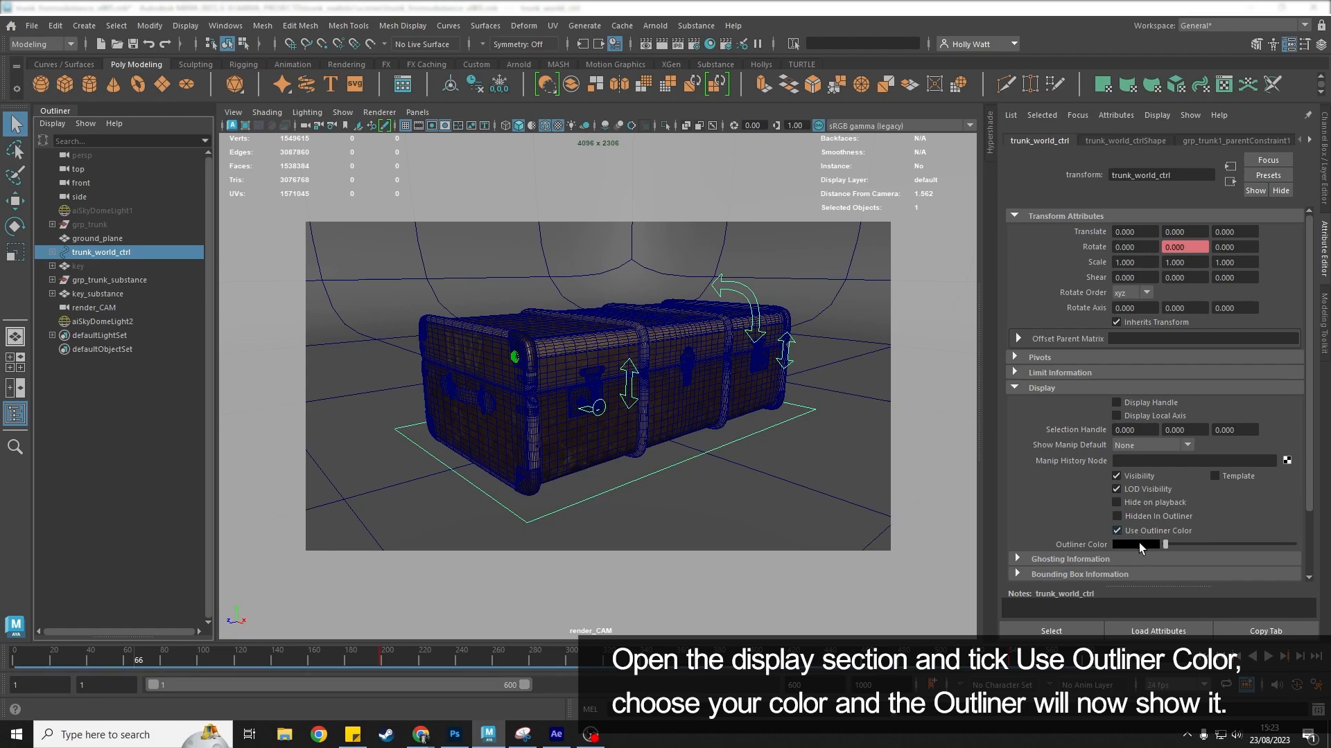
left_click(1136, 543)
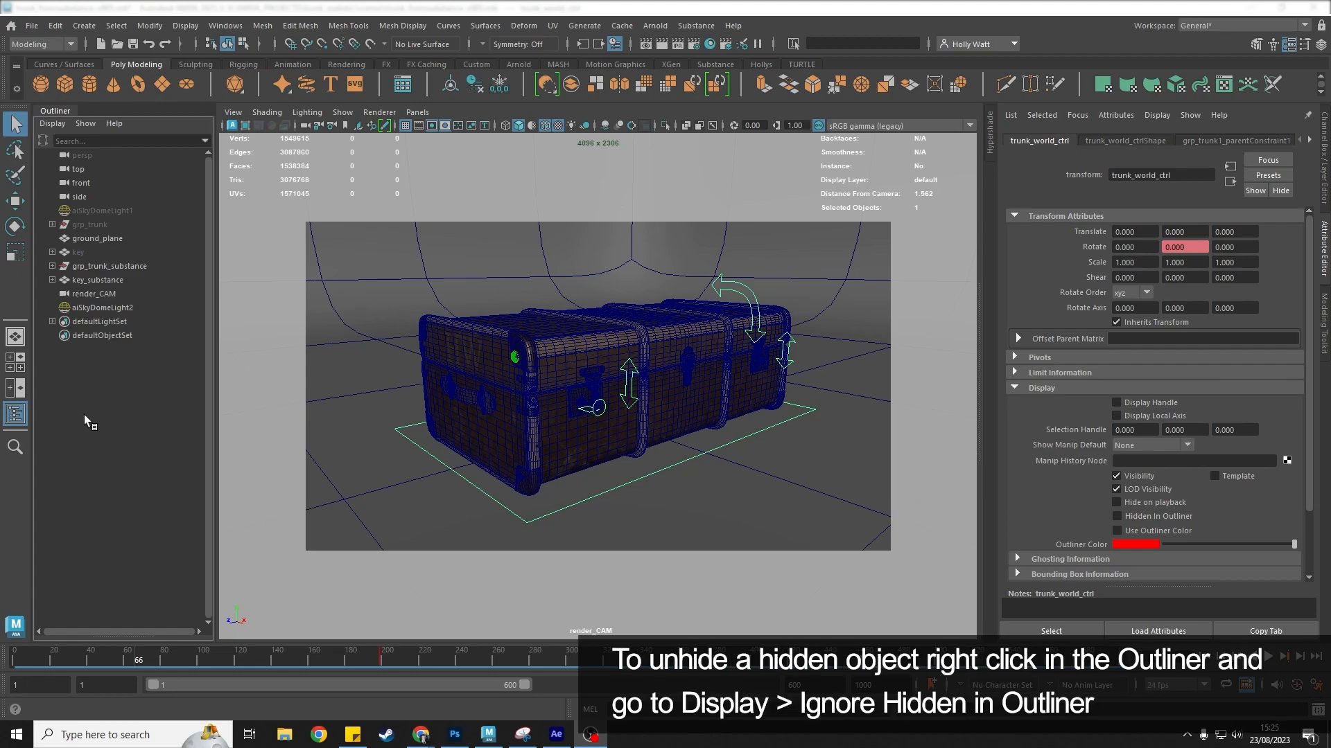
- Turn on Ignore 'Hidden in Outliner' and unhide trunk_world_ctrl from its context menu
right_click(85, 422)
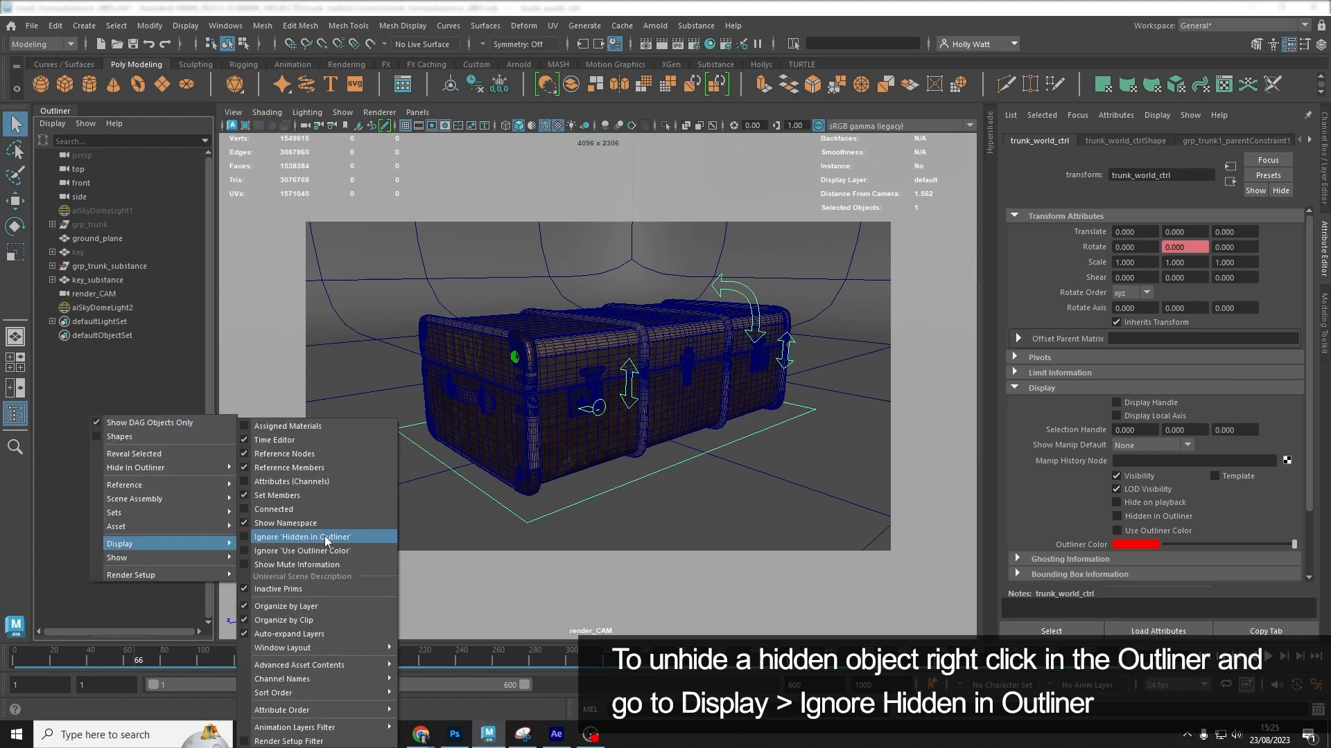
left_click(302, 536)
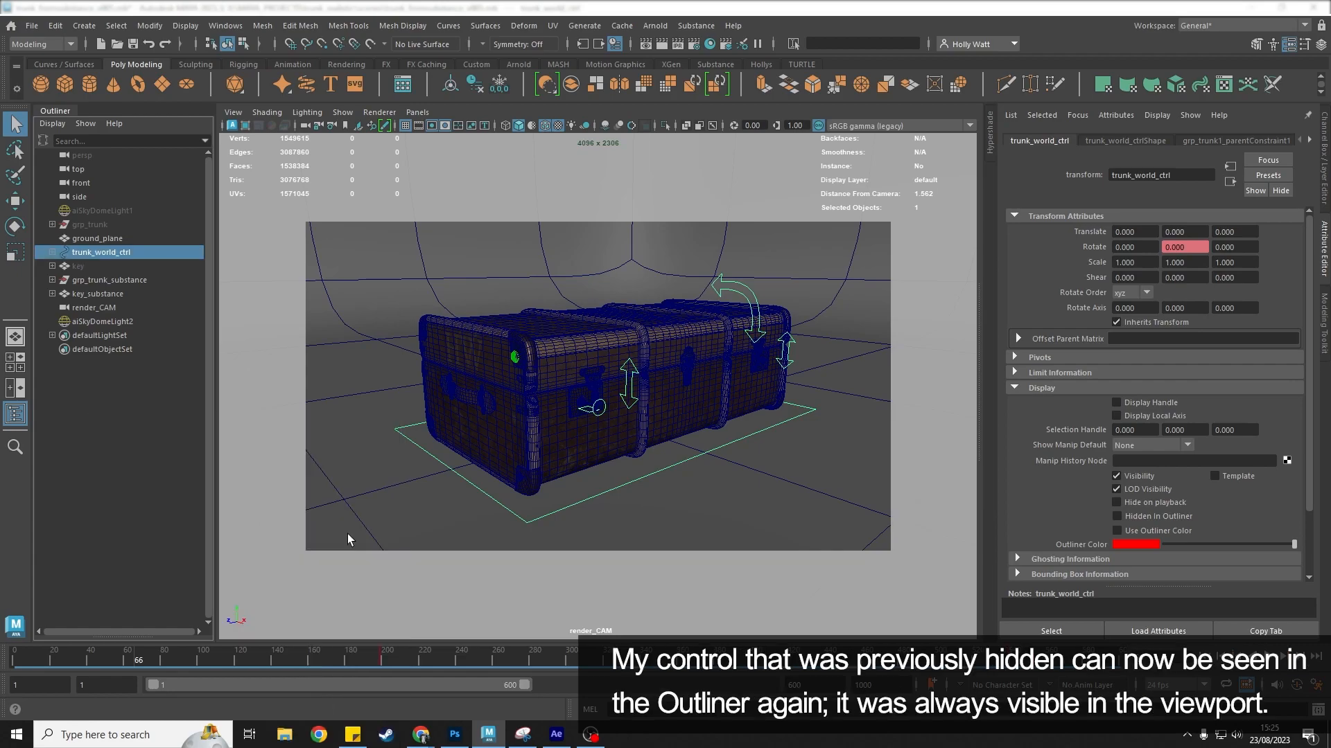
mouse_move(345, 501)
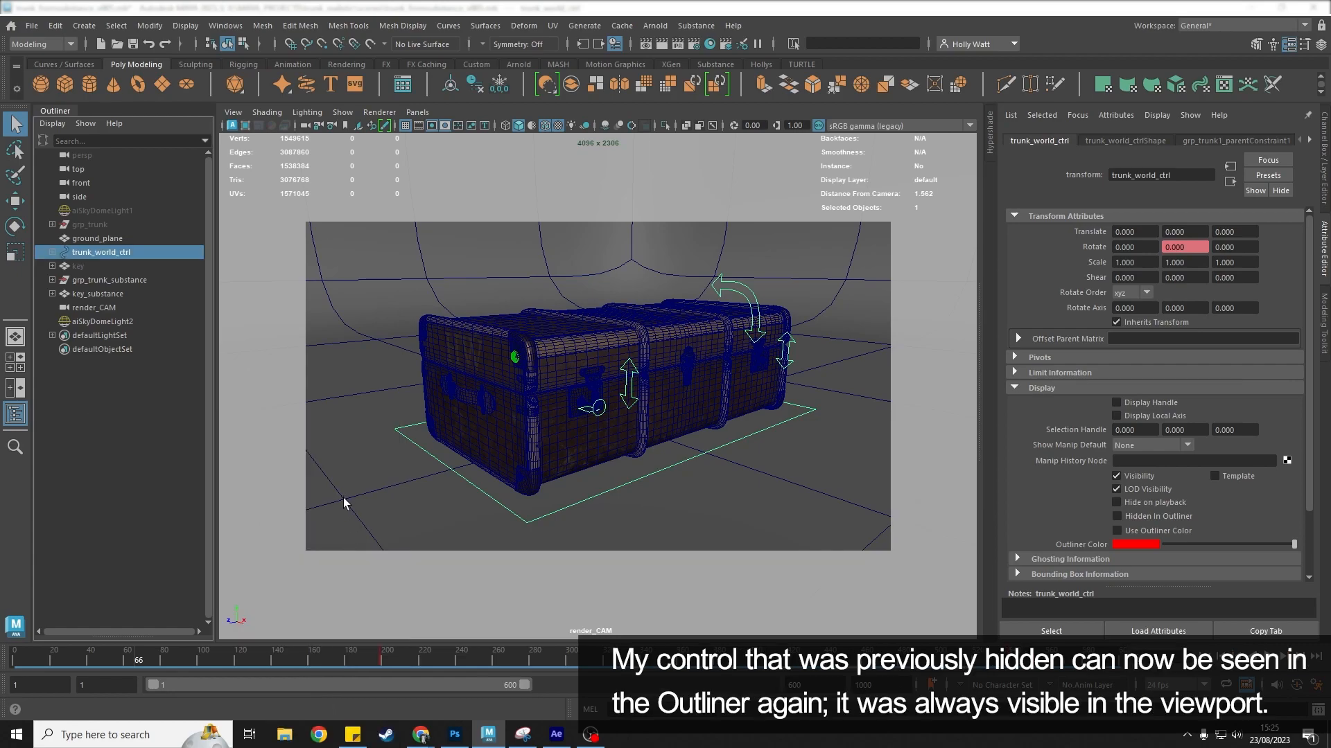
mouse_move(565, 487)
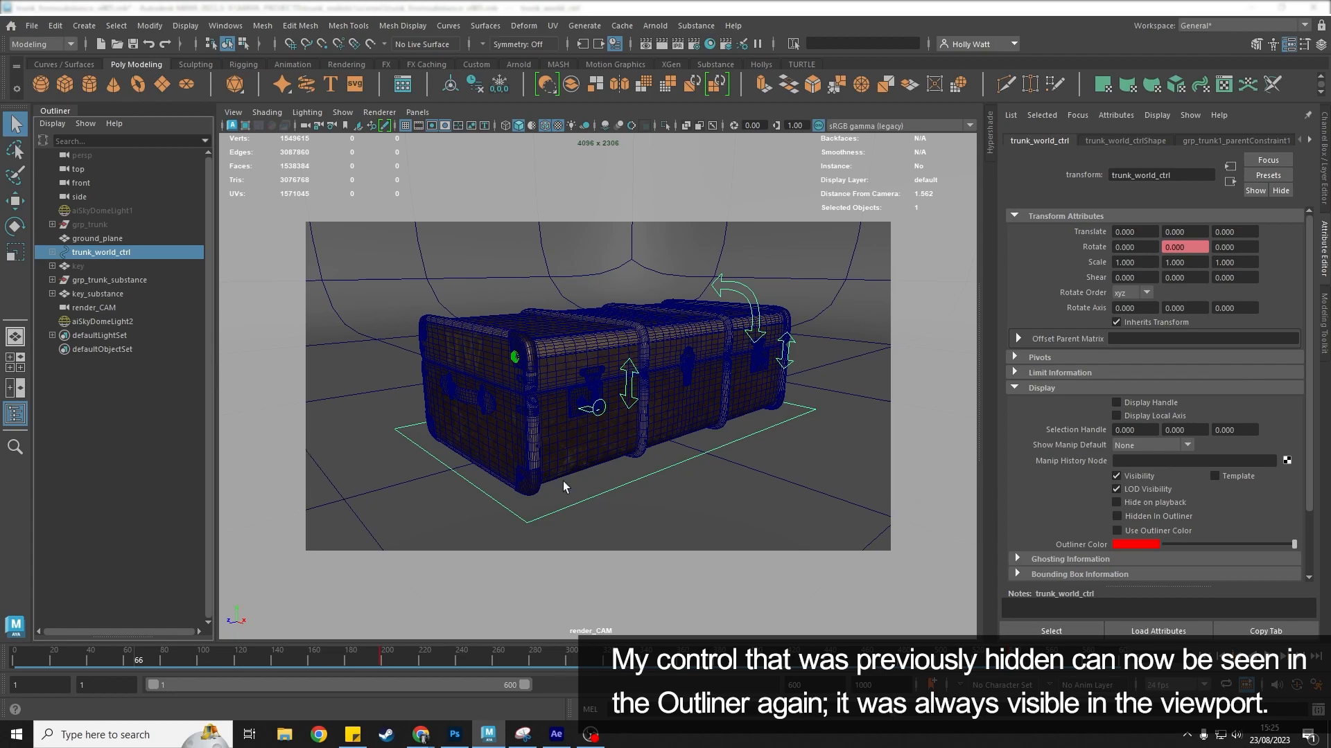
mouse_move(531, 496)
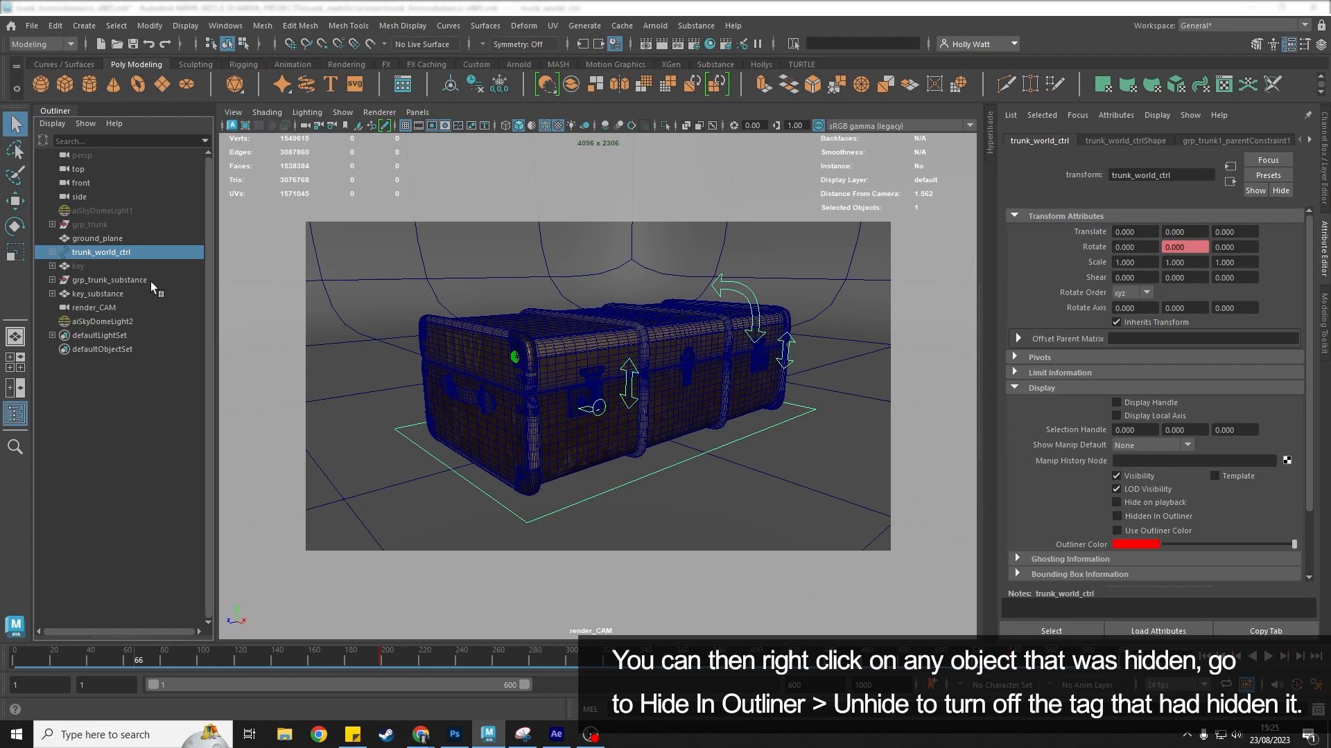
right_click(101, 252)
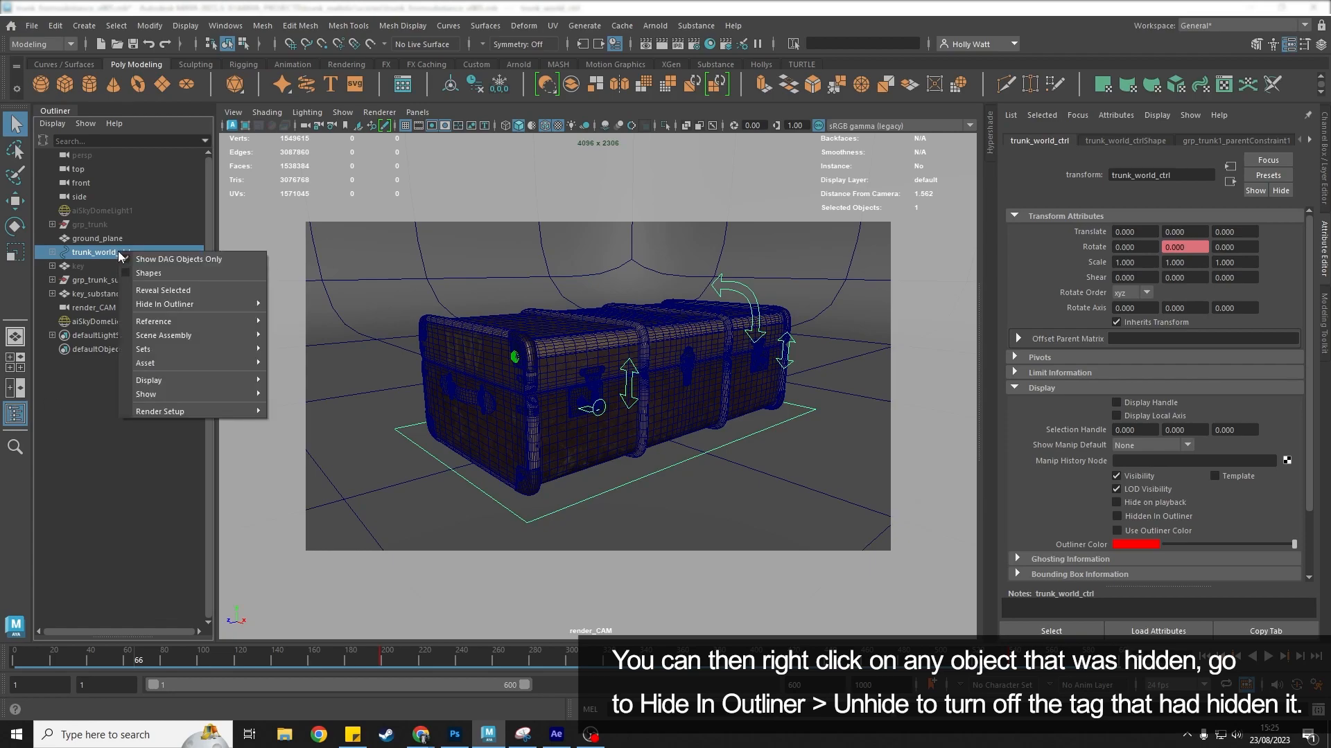
mouse_move(165, 303)
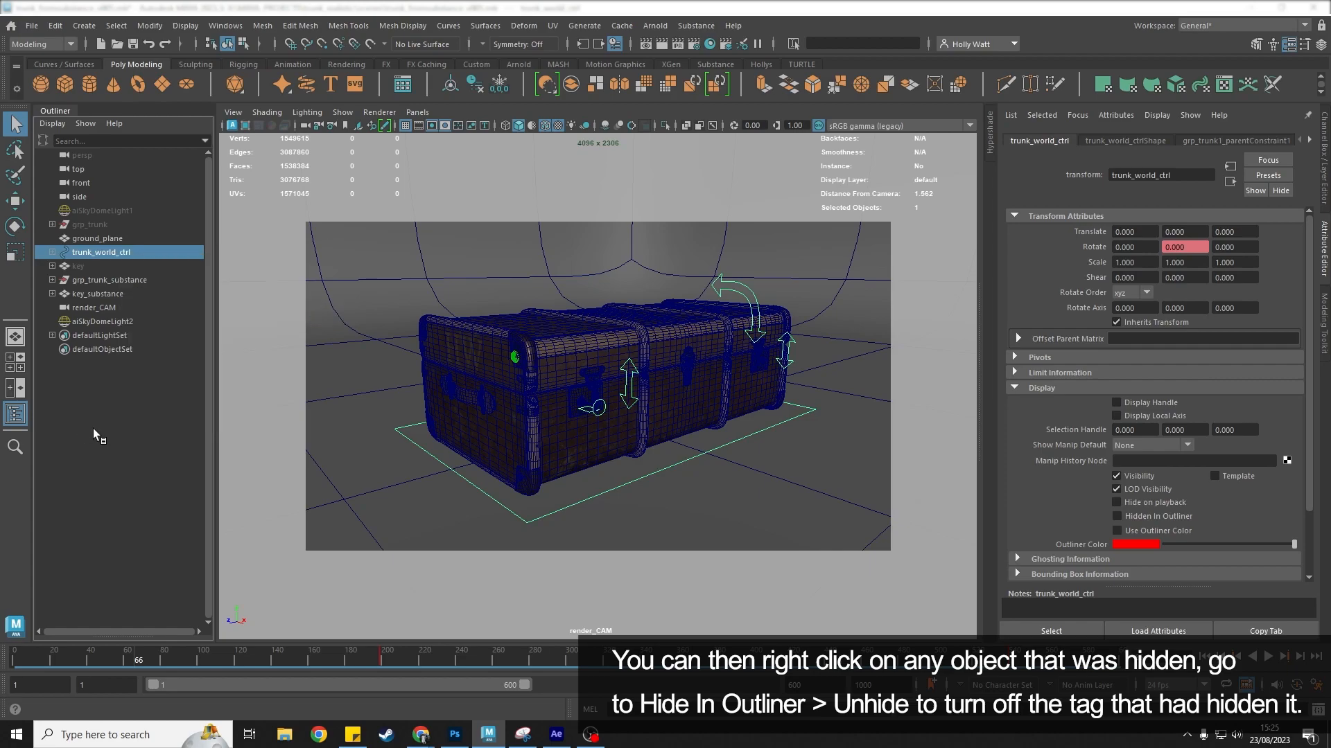
mouse_move(97, 435)
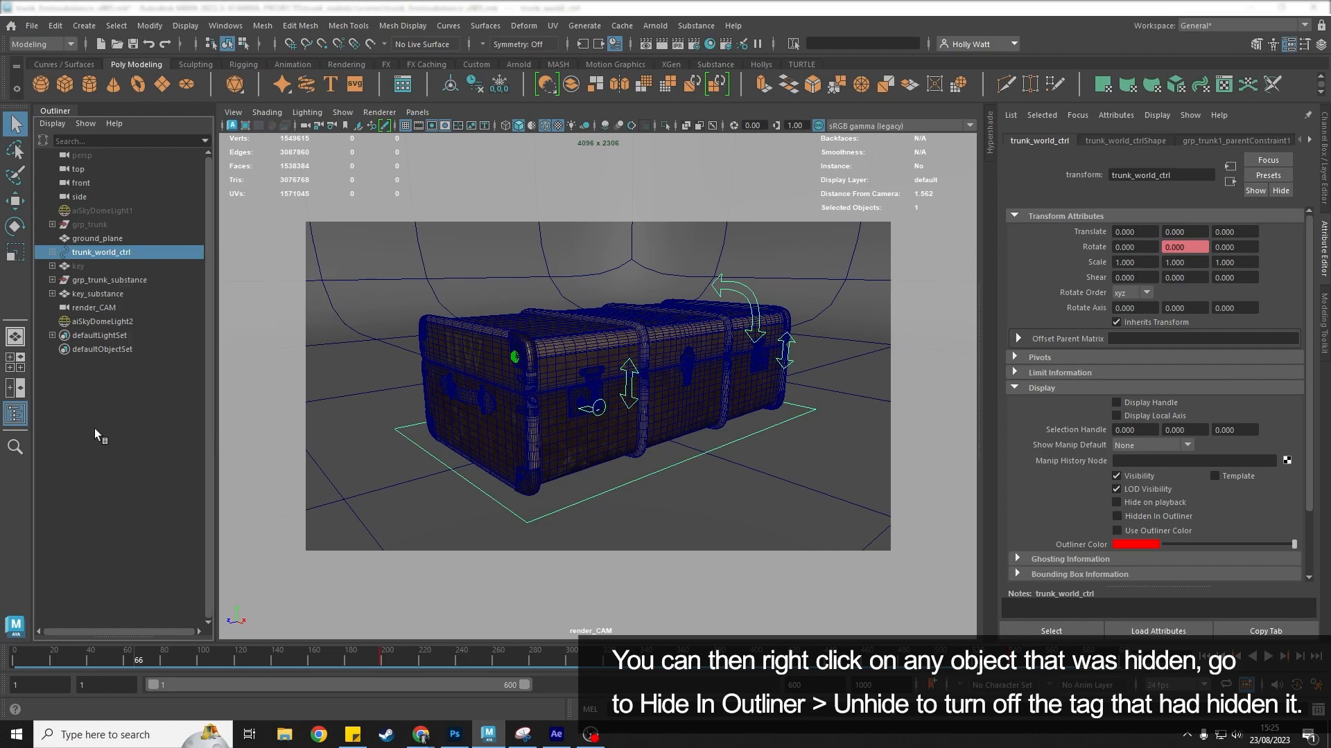
- Turn Ignore 'Hidden in Outliner' back off so the list respects hidden tags again
right_click(96, 420)
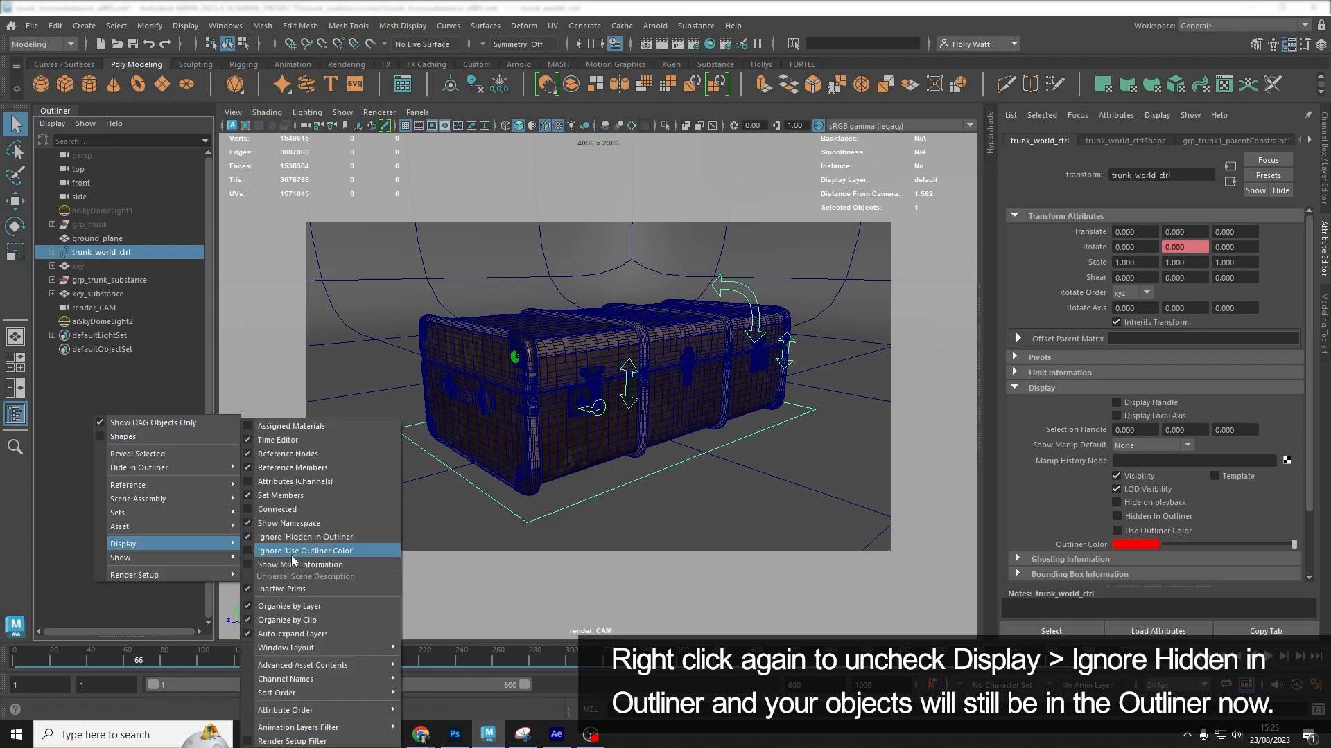
left_click(309, 551)
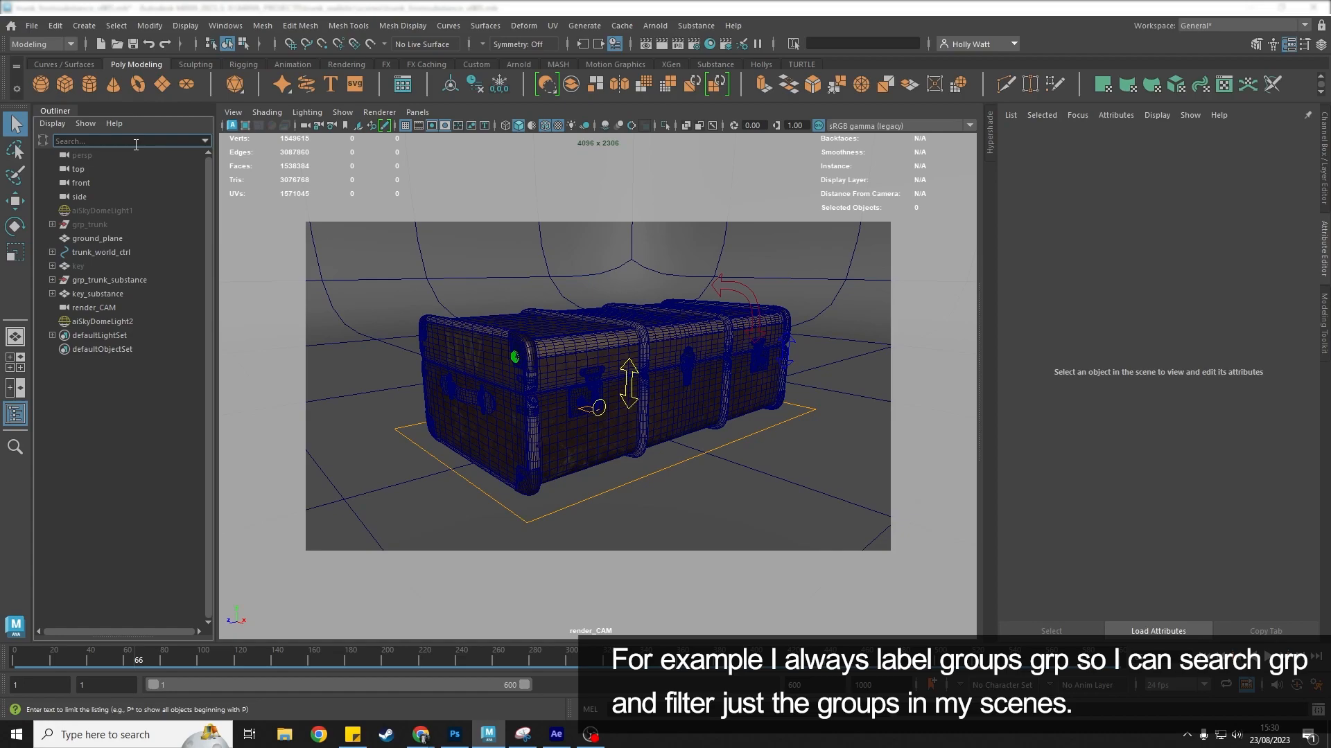
- Filter the Outliner with the wildcard *pin* and expand grp_trunk_substance to show its pin objects
type("grp")
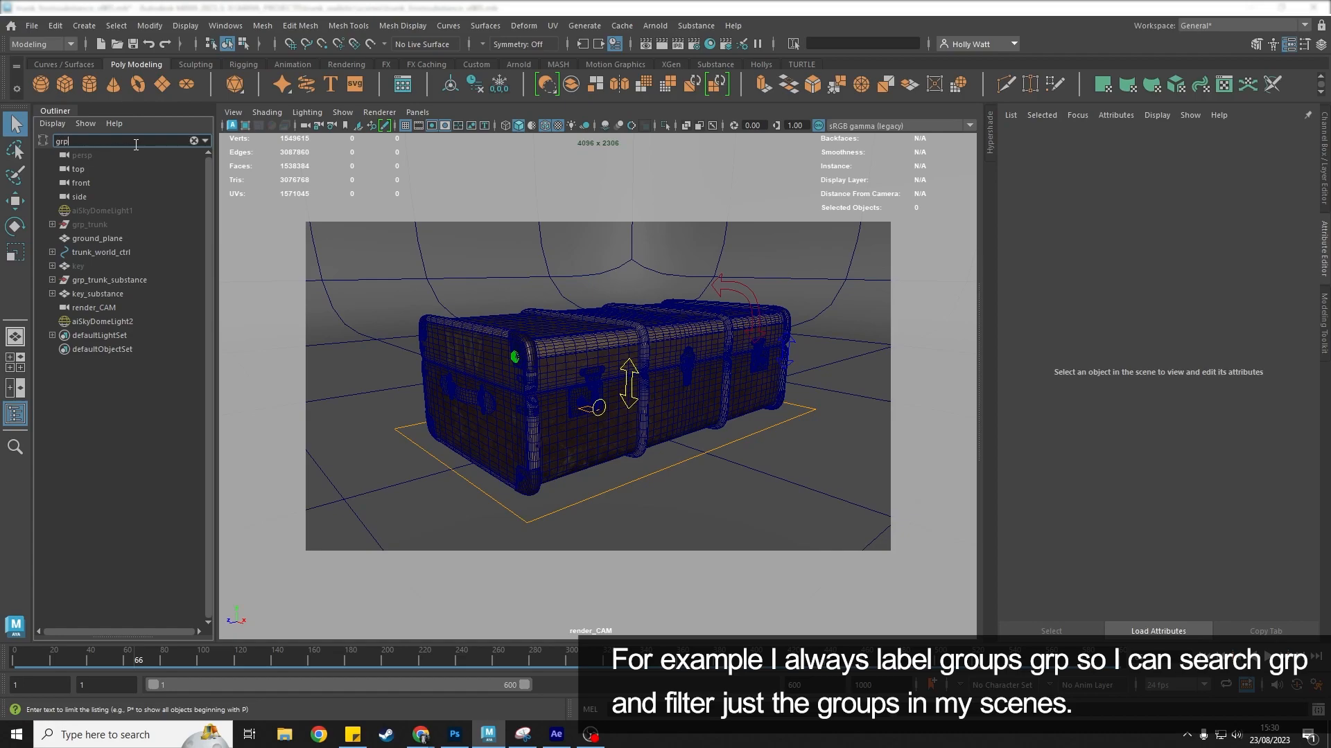
type("grp")
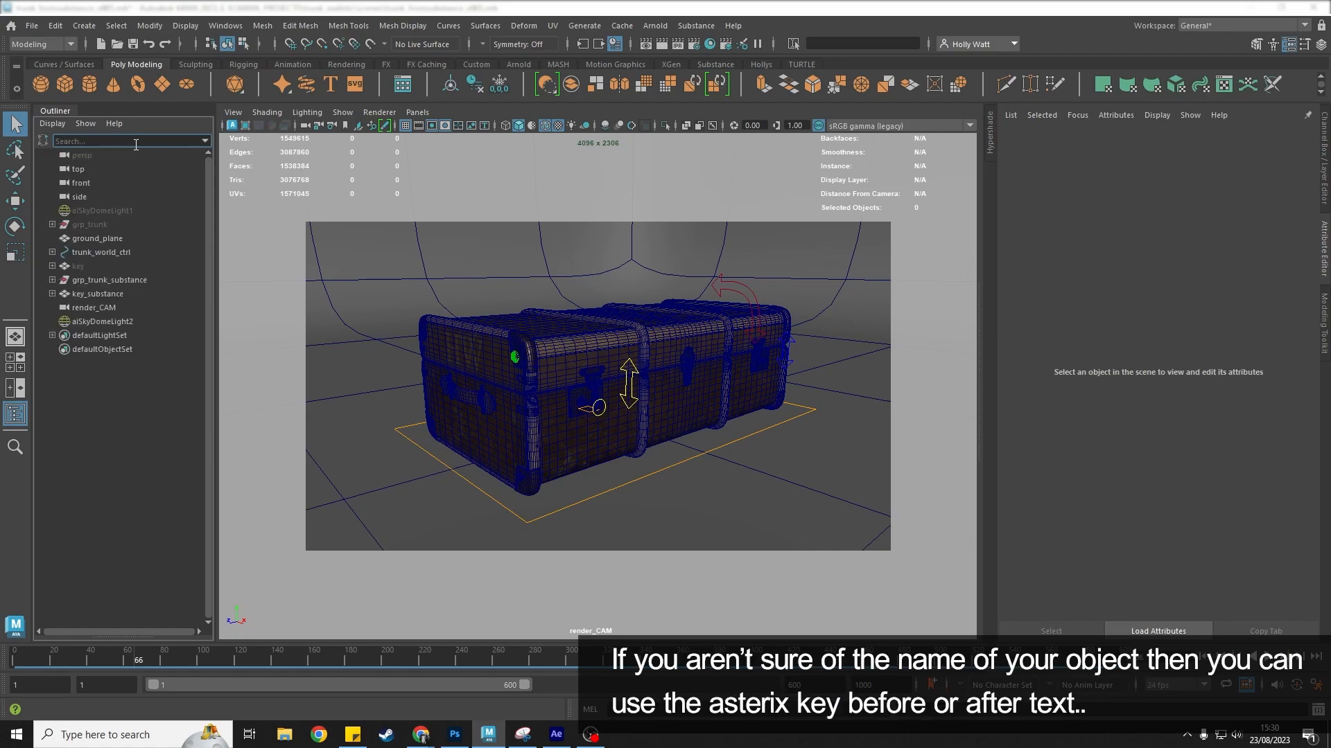
type("*")
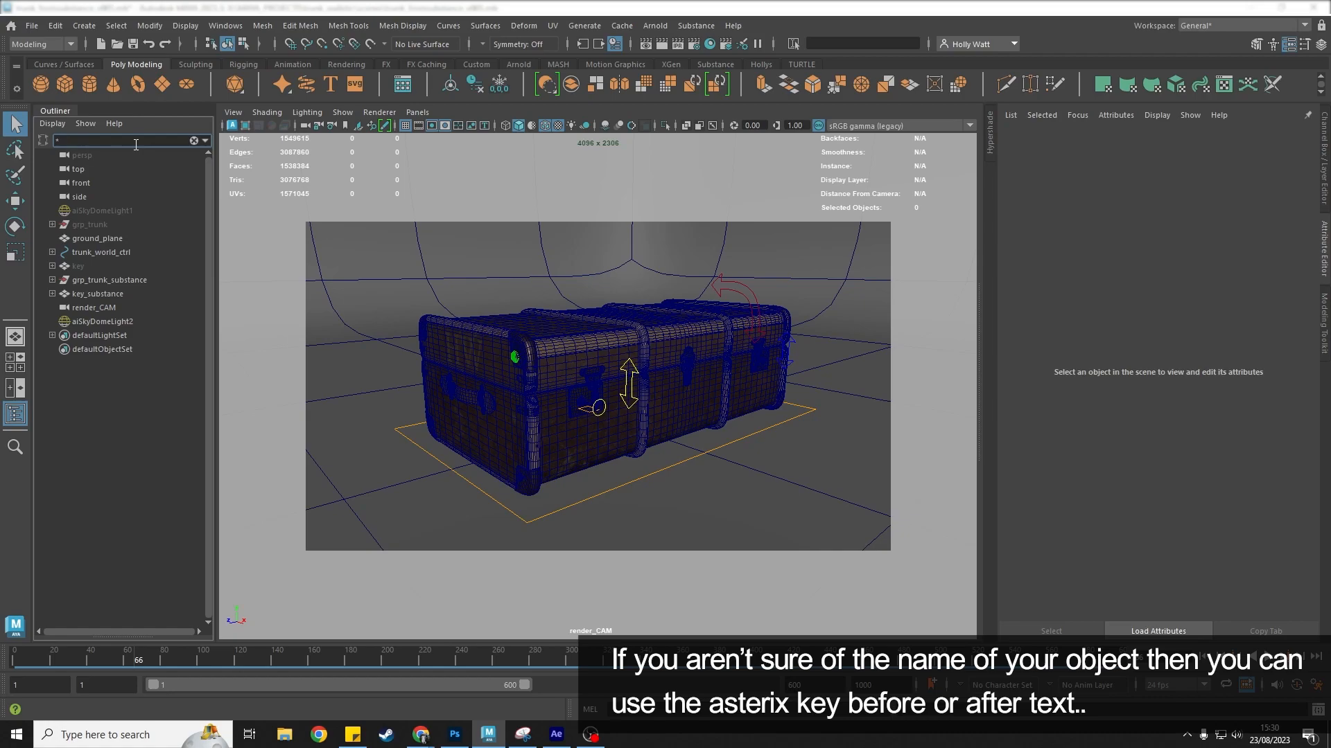
type("*pin*")
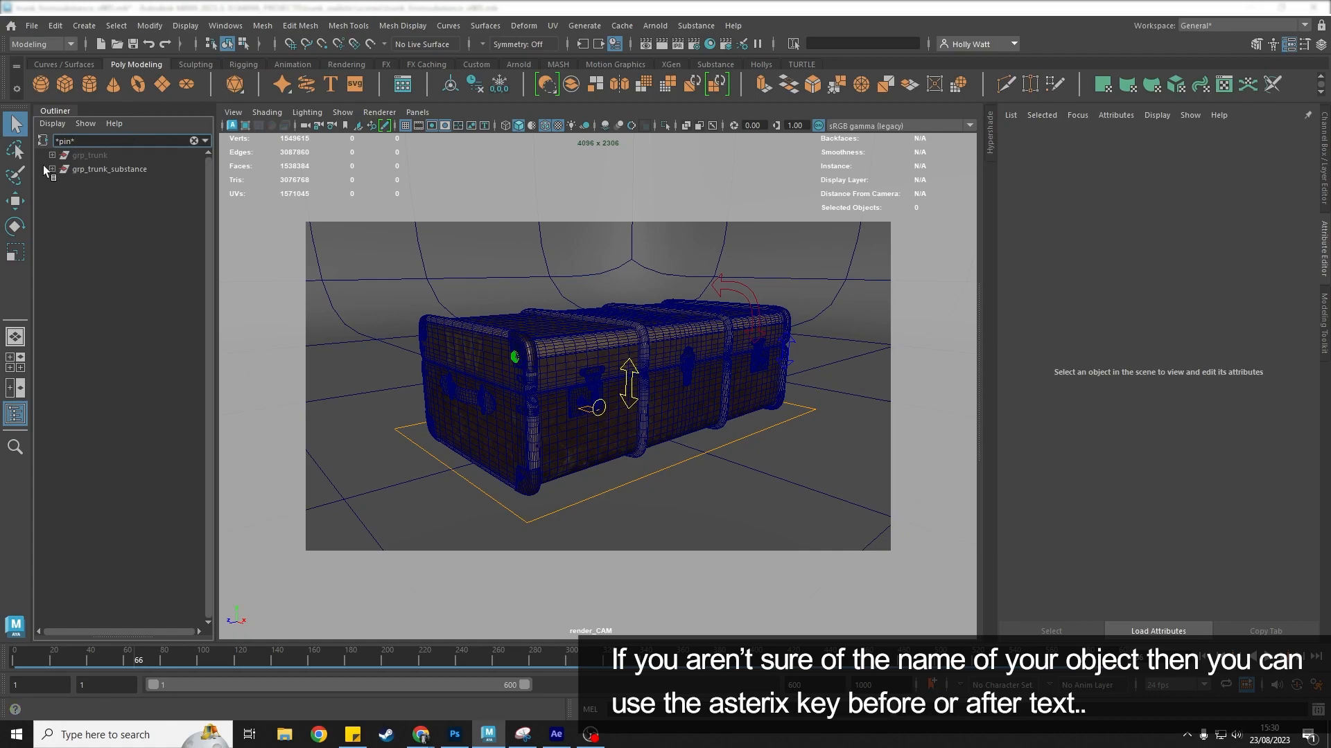
left_click(53, 169)
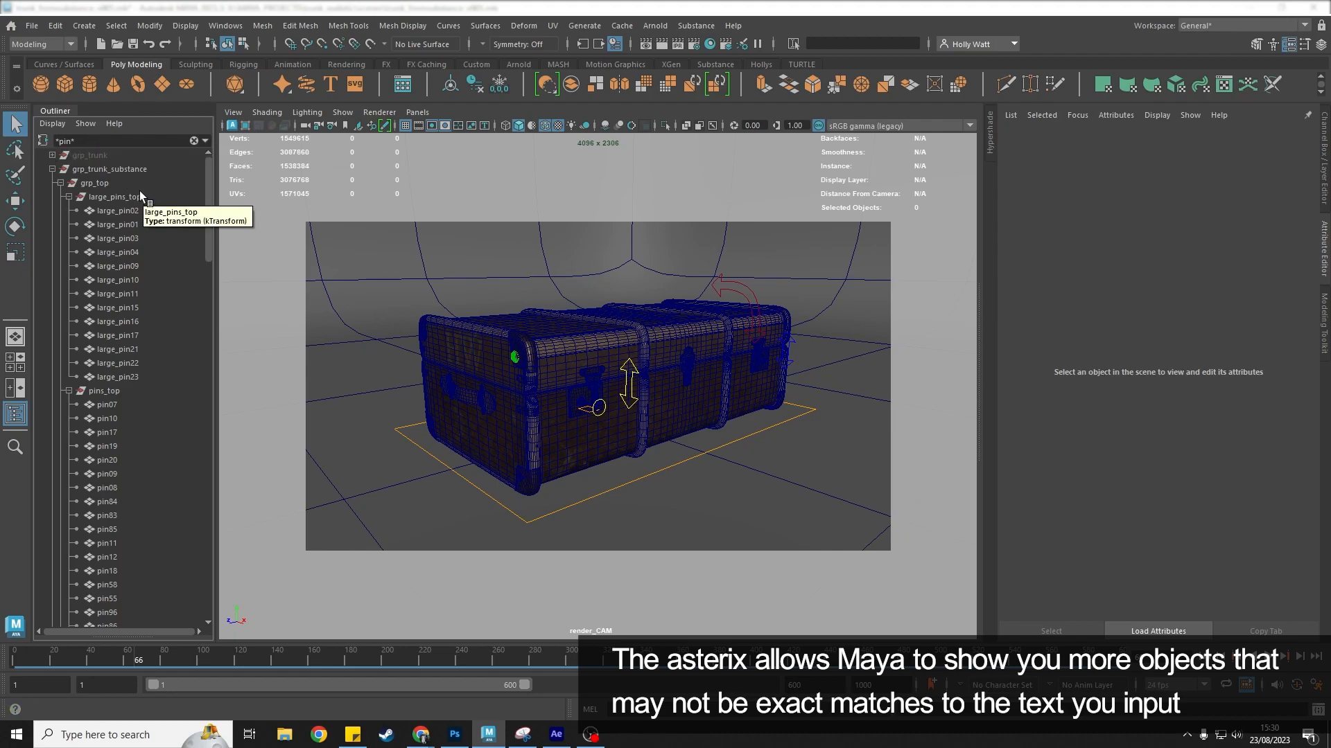
mouse_move(211, 179)
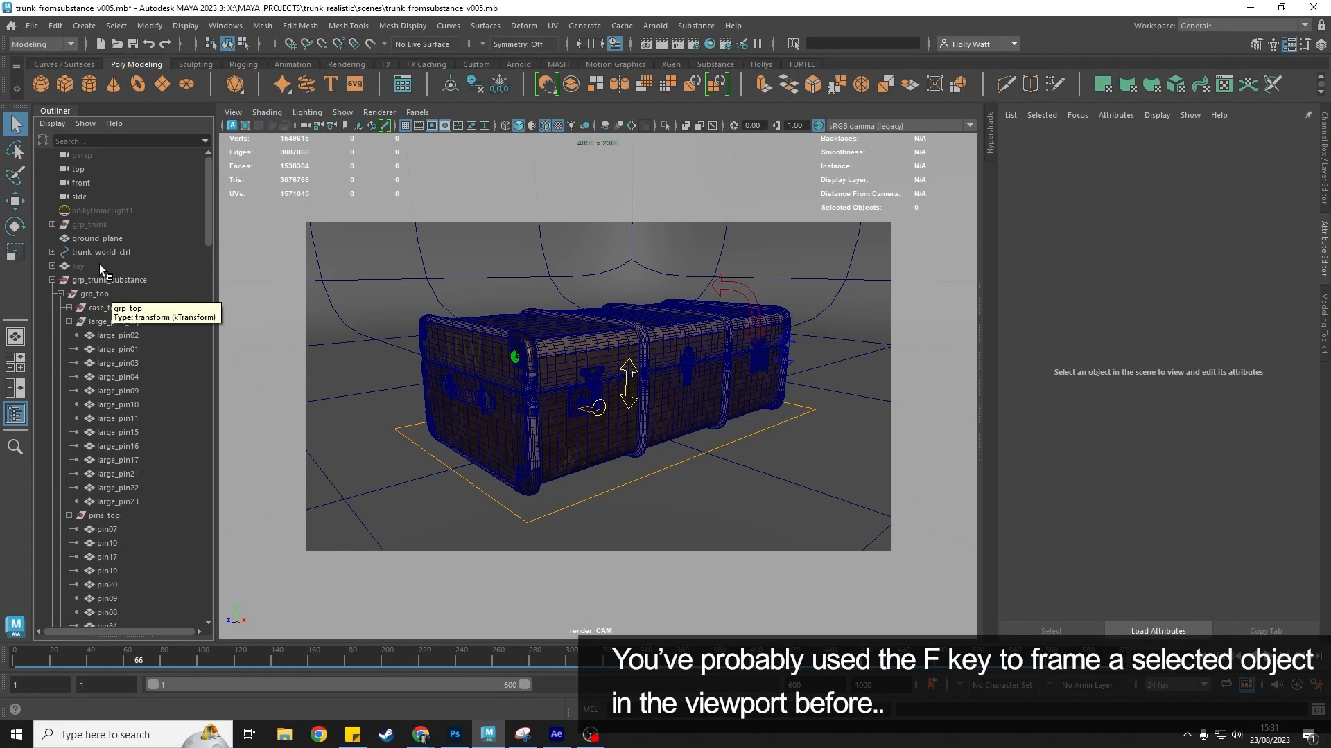
mouse_move(798, 348)
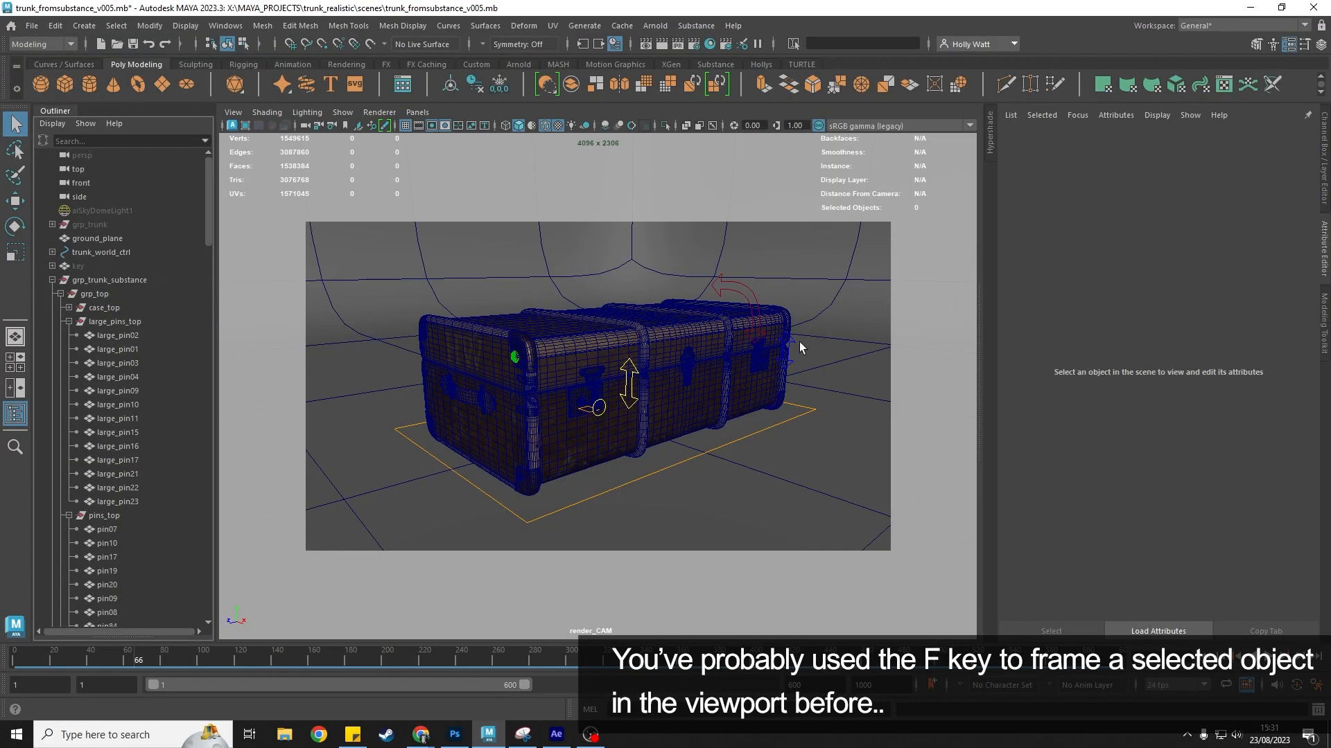
- Select the central lock latch on the trunk in the viewport to locate central_lock_latch
left_click(688, 369)
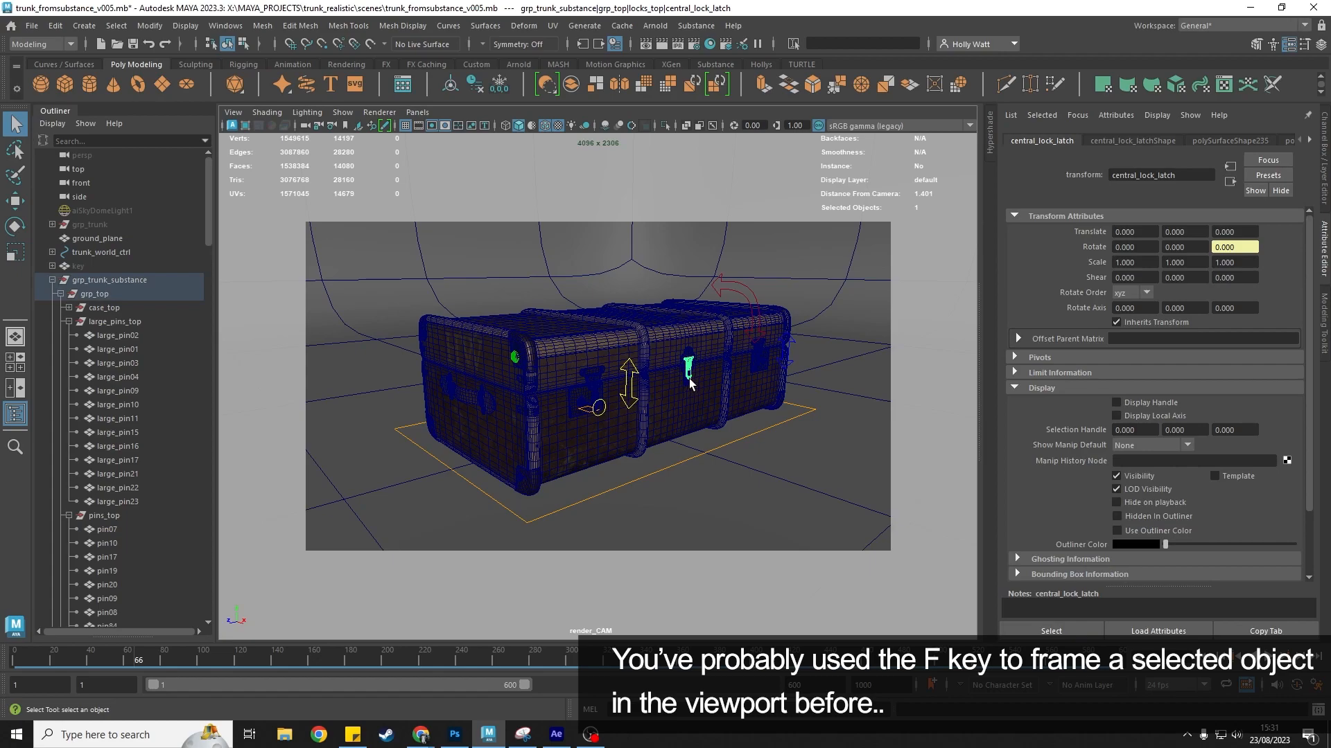
mouse_move(692, 364)
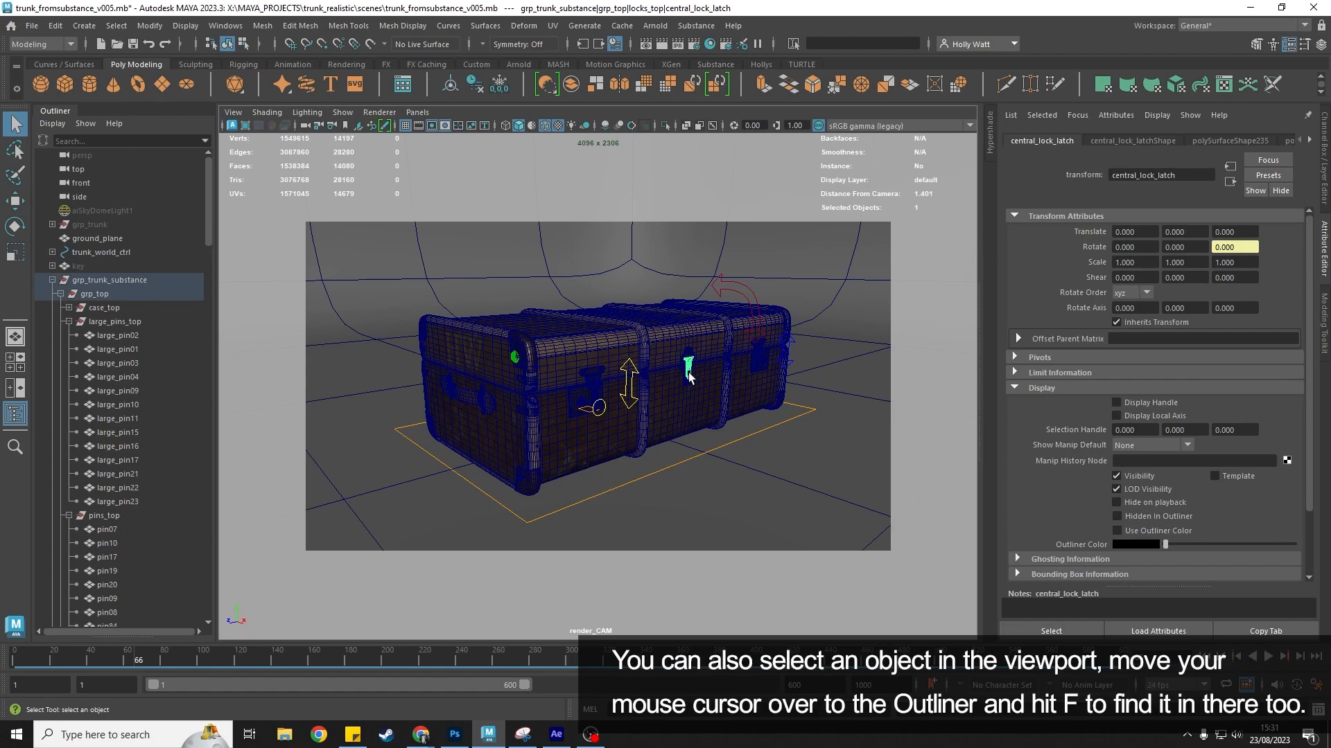
mouse_move(640, 366)
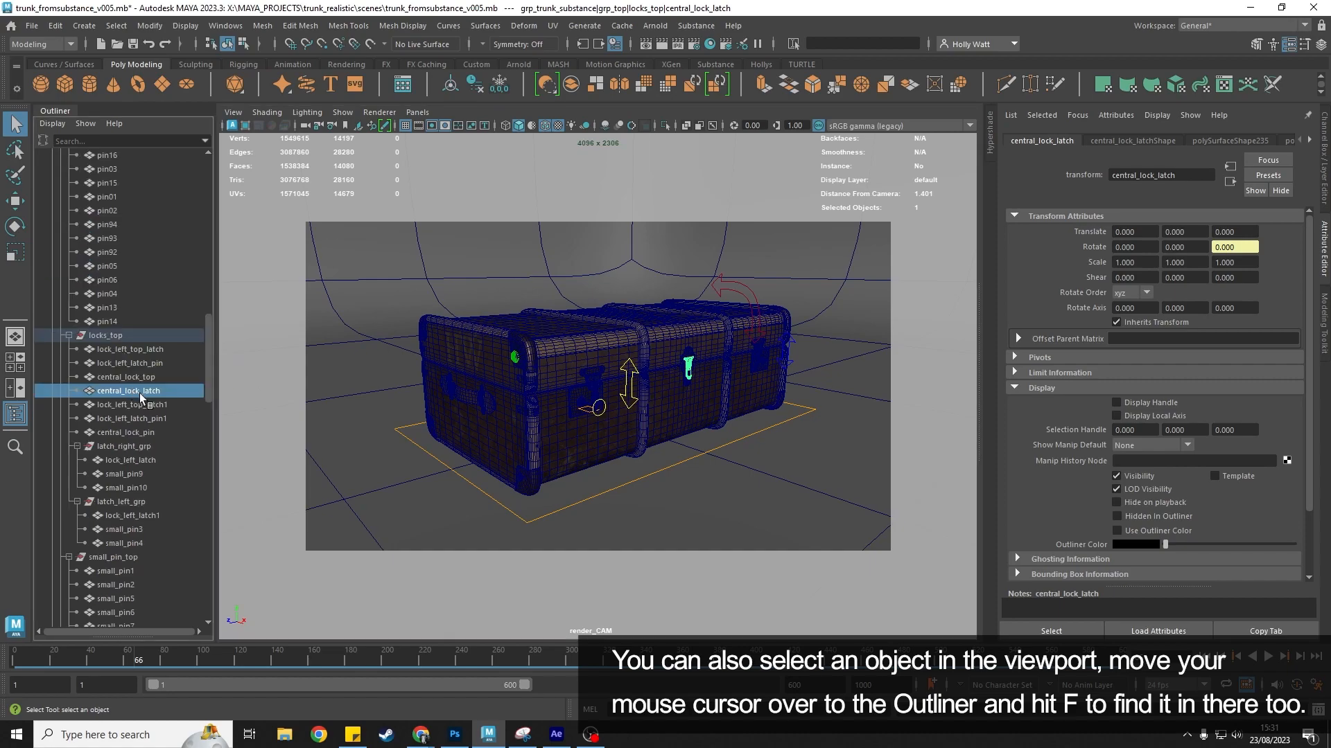
mouse_move(140, 399)
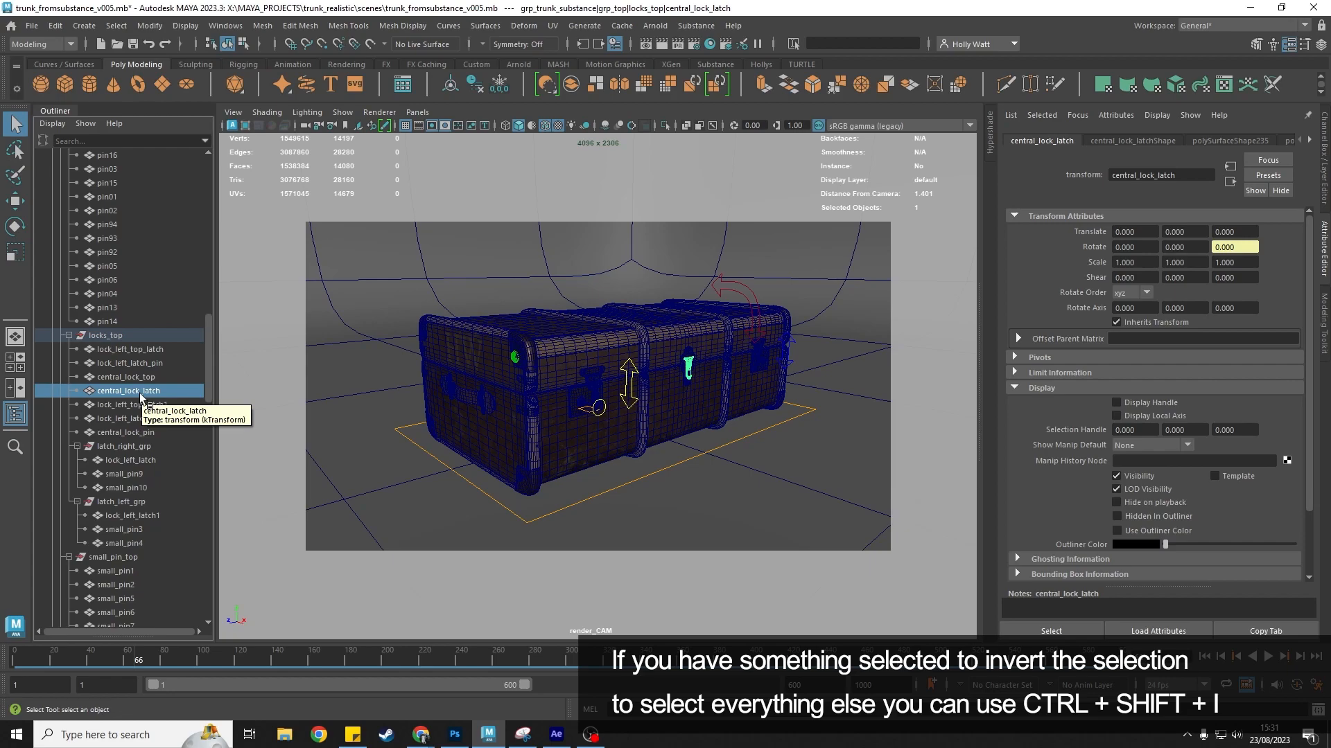
- Invert the selection with Ctrl+Shift+I, then reselect grp_trunk_substance in the Outliner
scroll("down", 3)
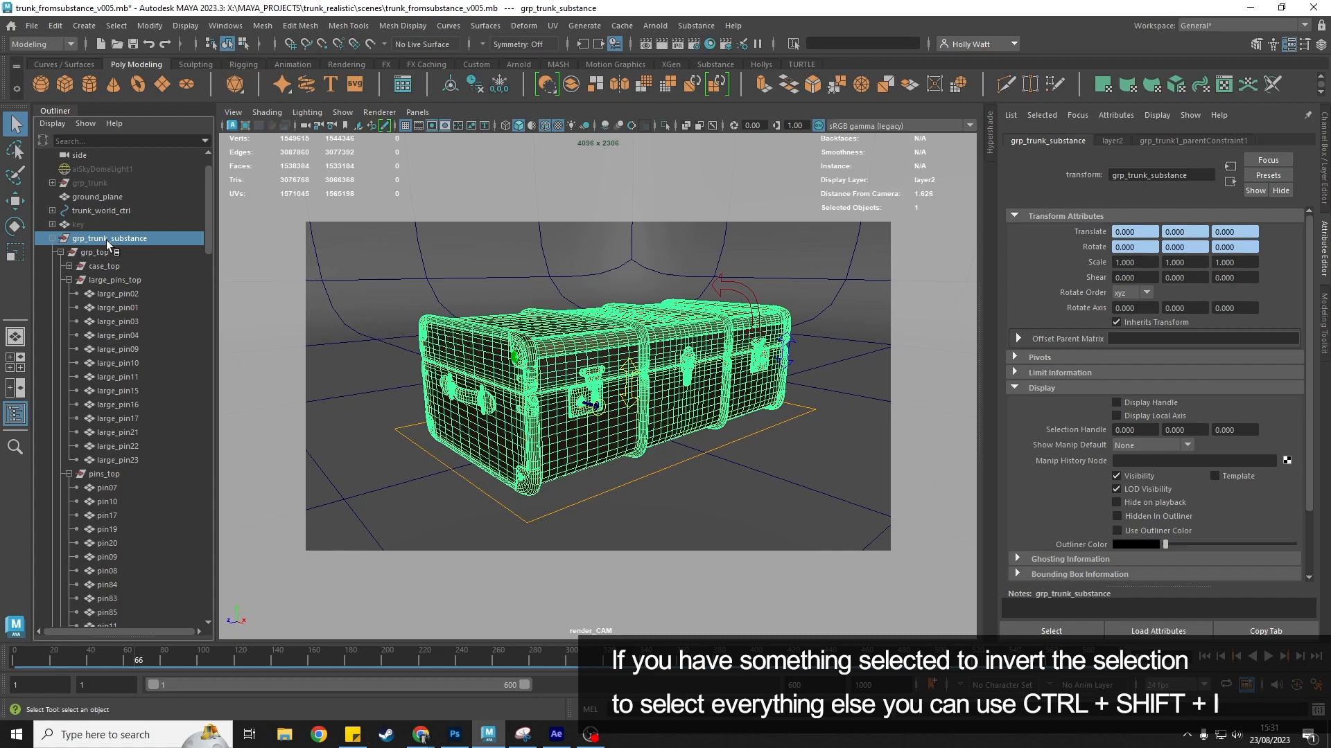
key("ctrl+shift+i")
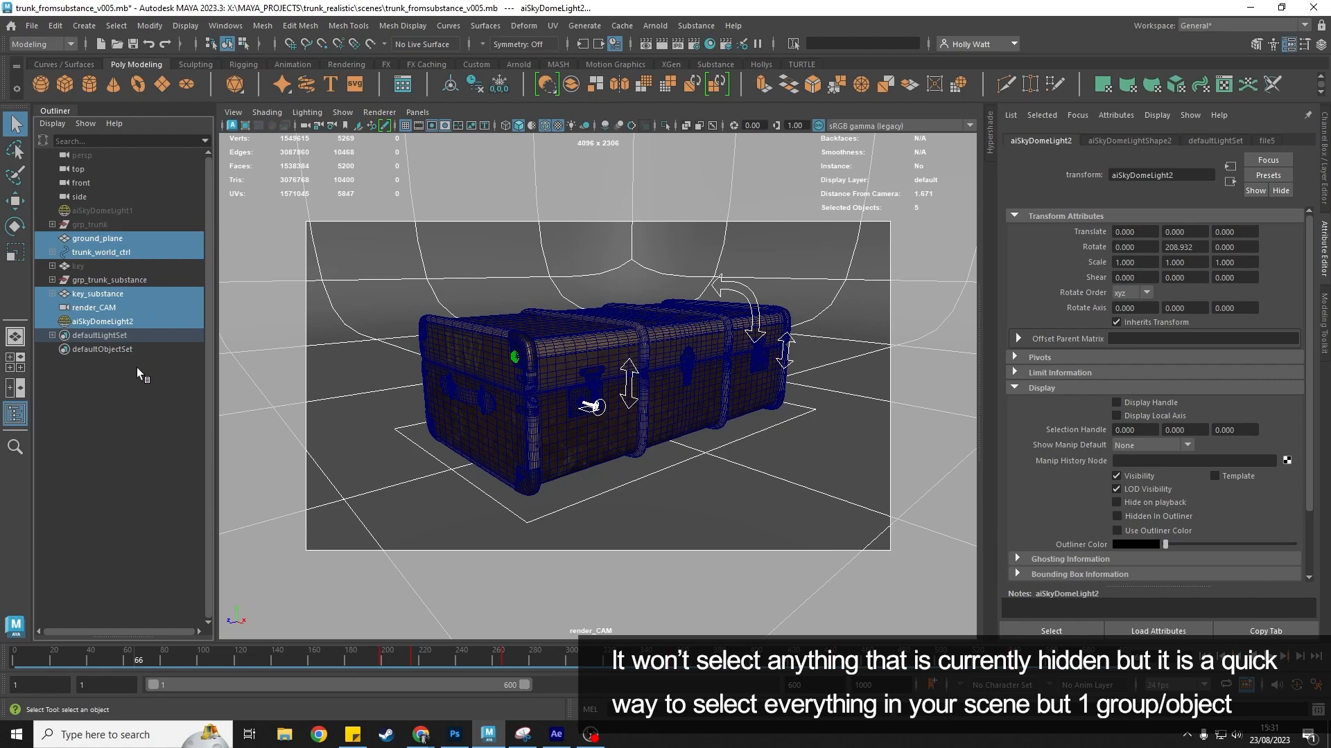
mouse_move(150, 360)
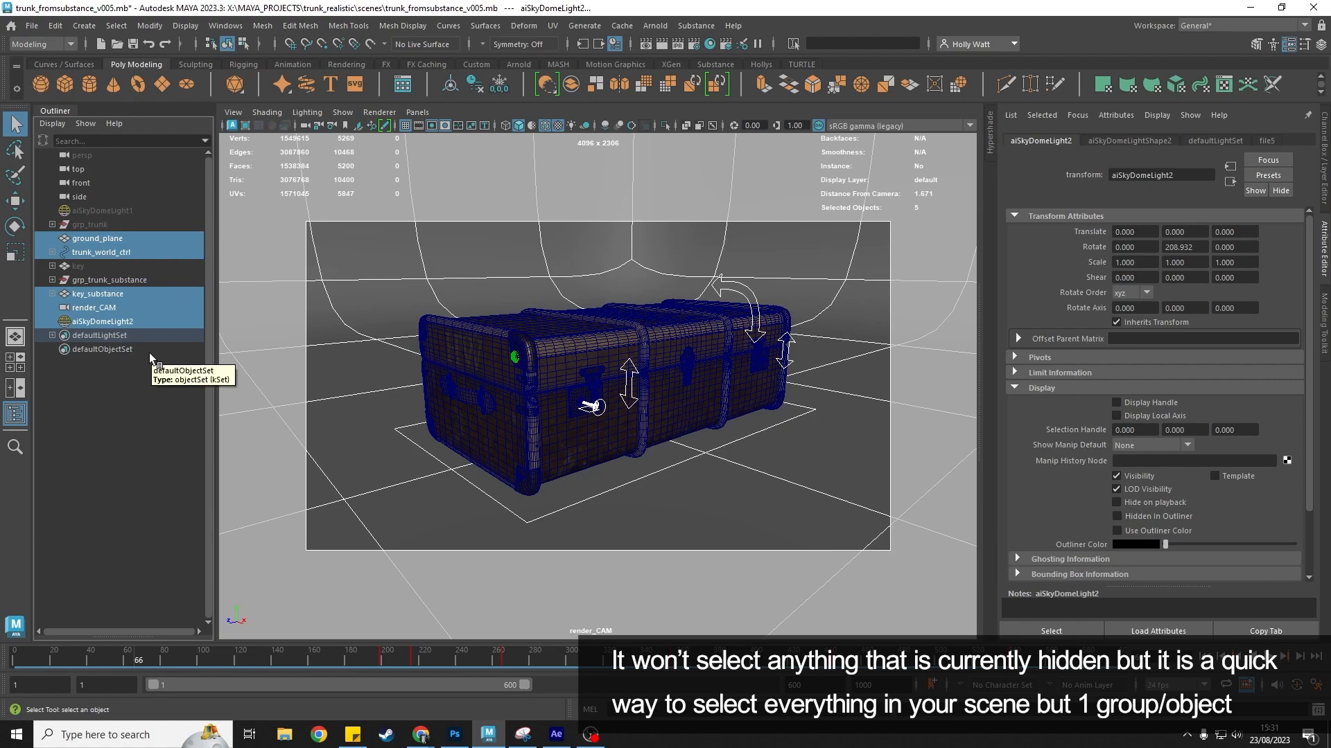
left_click(111, 278)
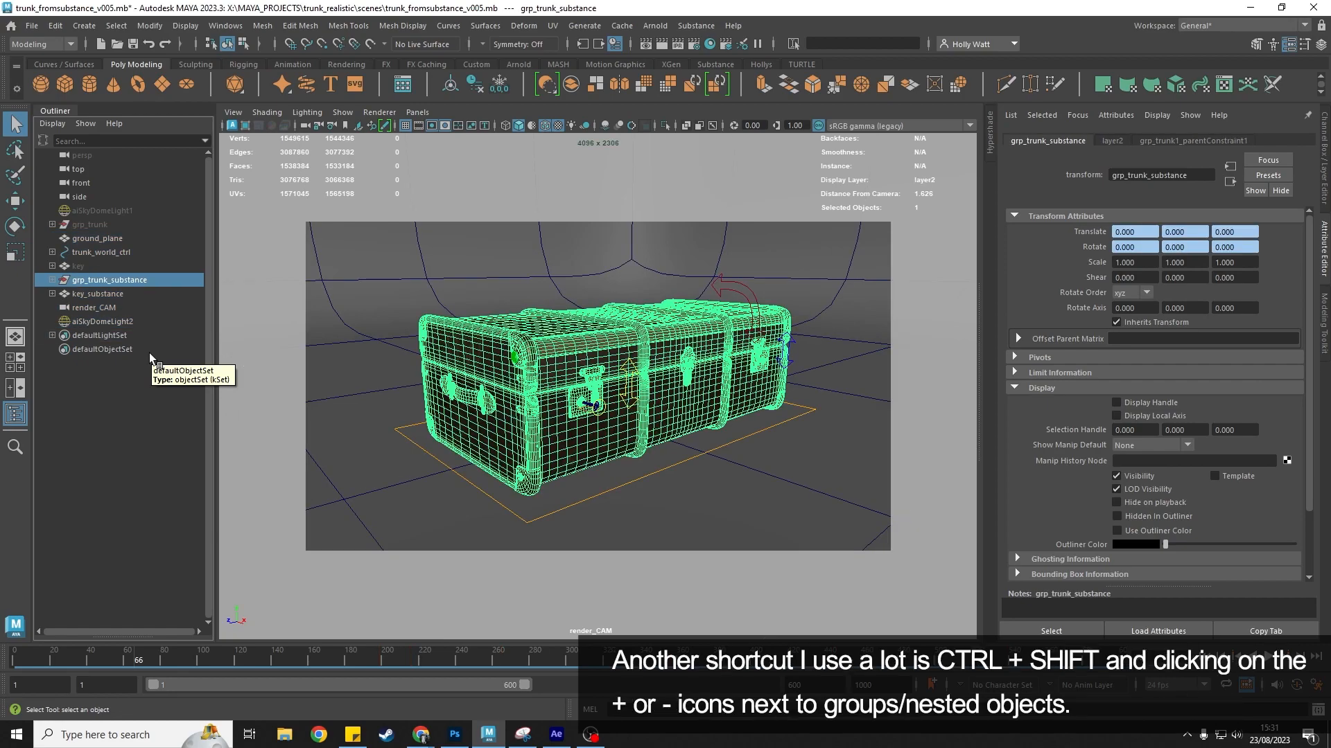
mouse_move(151, 359)
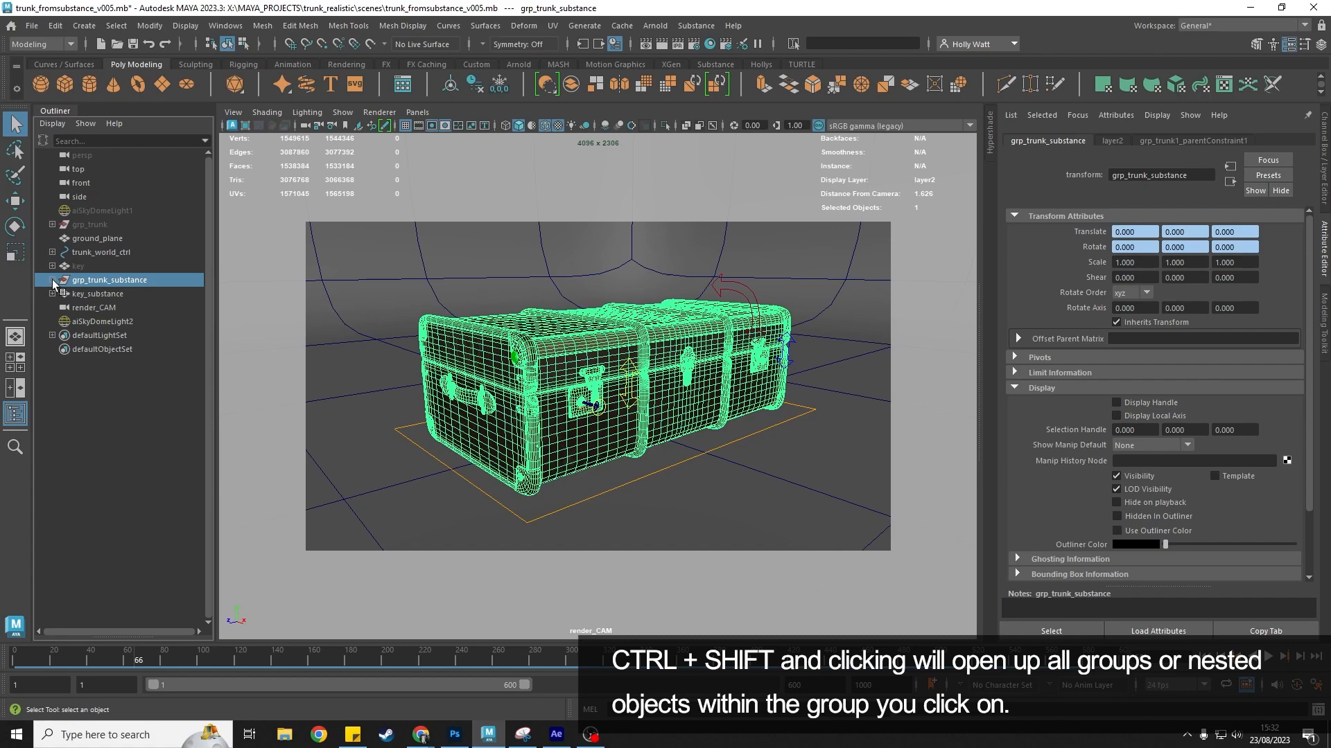
- Expand all nested groups of grp_trunk_substance, collapse them all, then expand one level to grp_top and grp_bottom
left_click(53, 280)
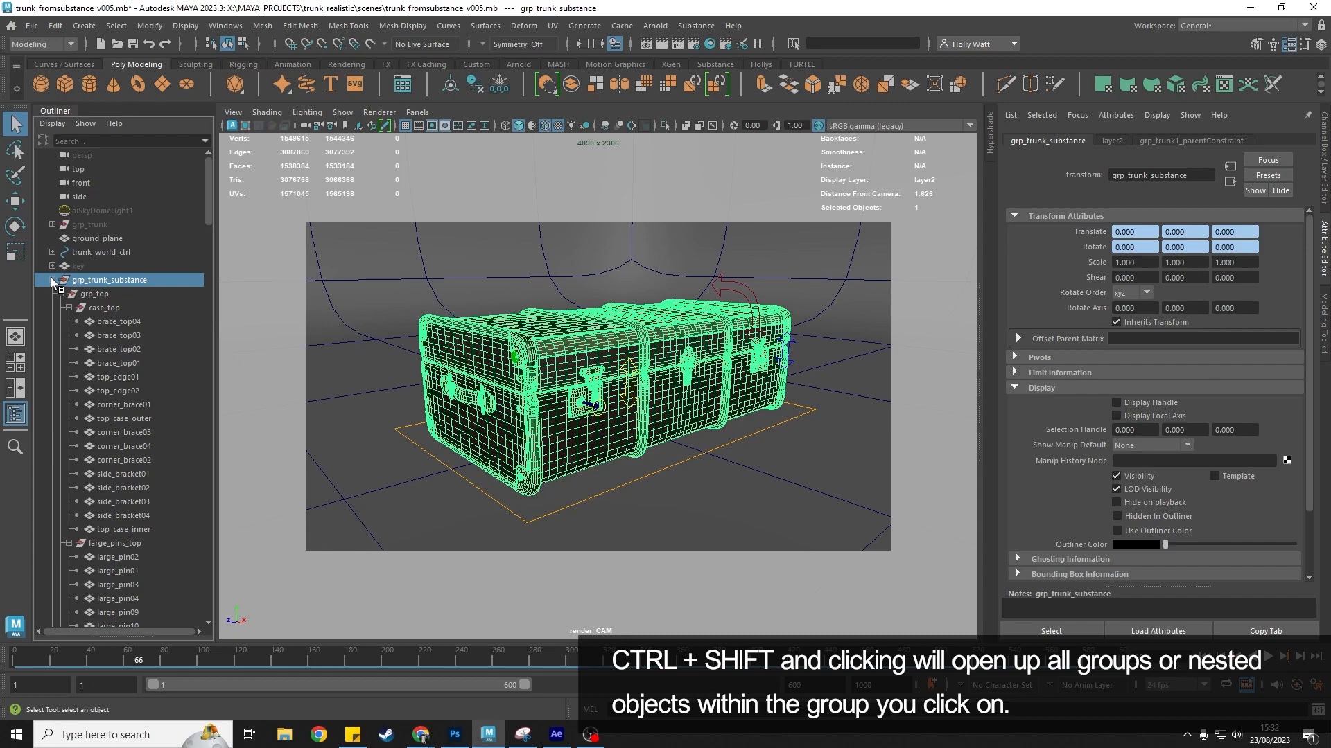
left_click(51, 280)
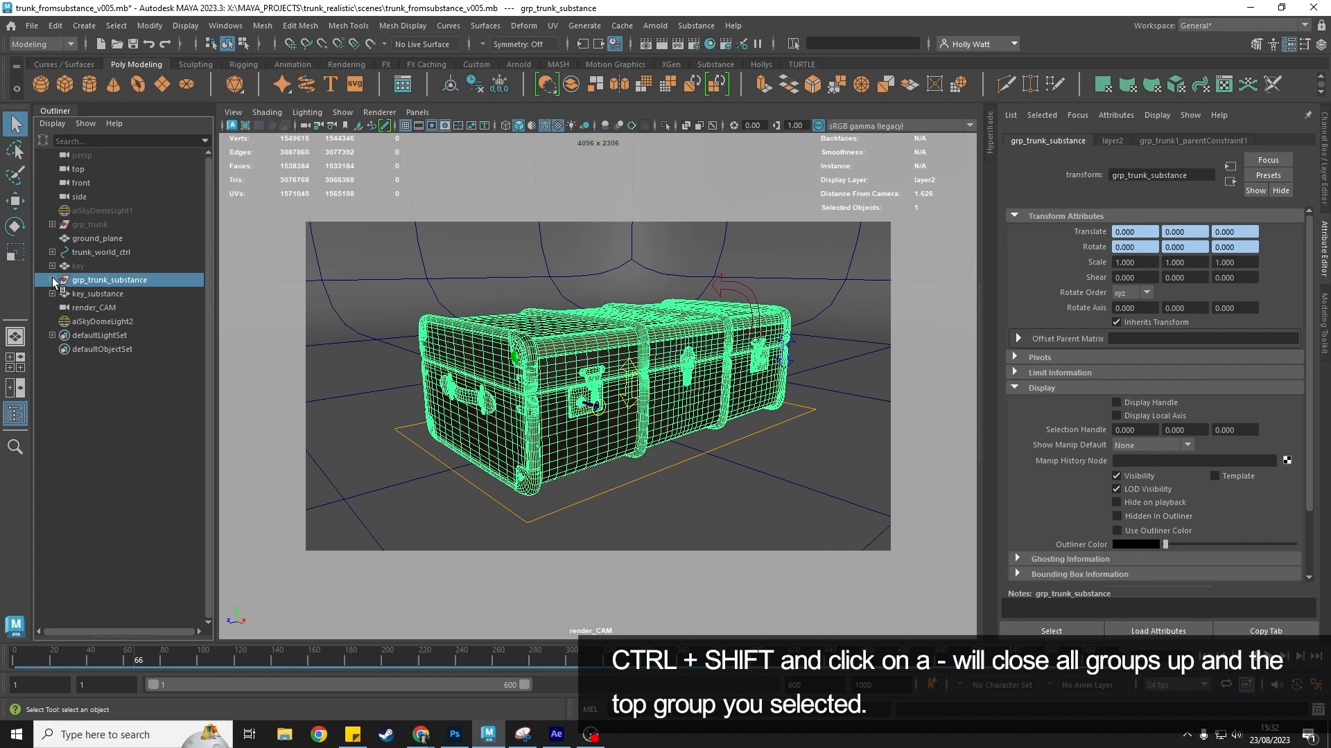
left_click(53, 280)
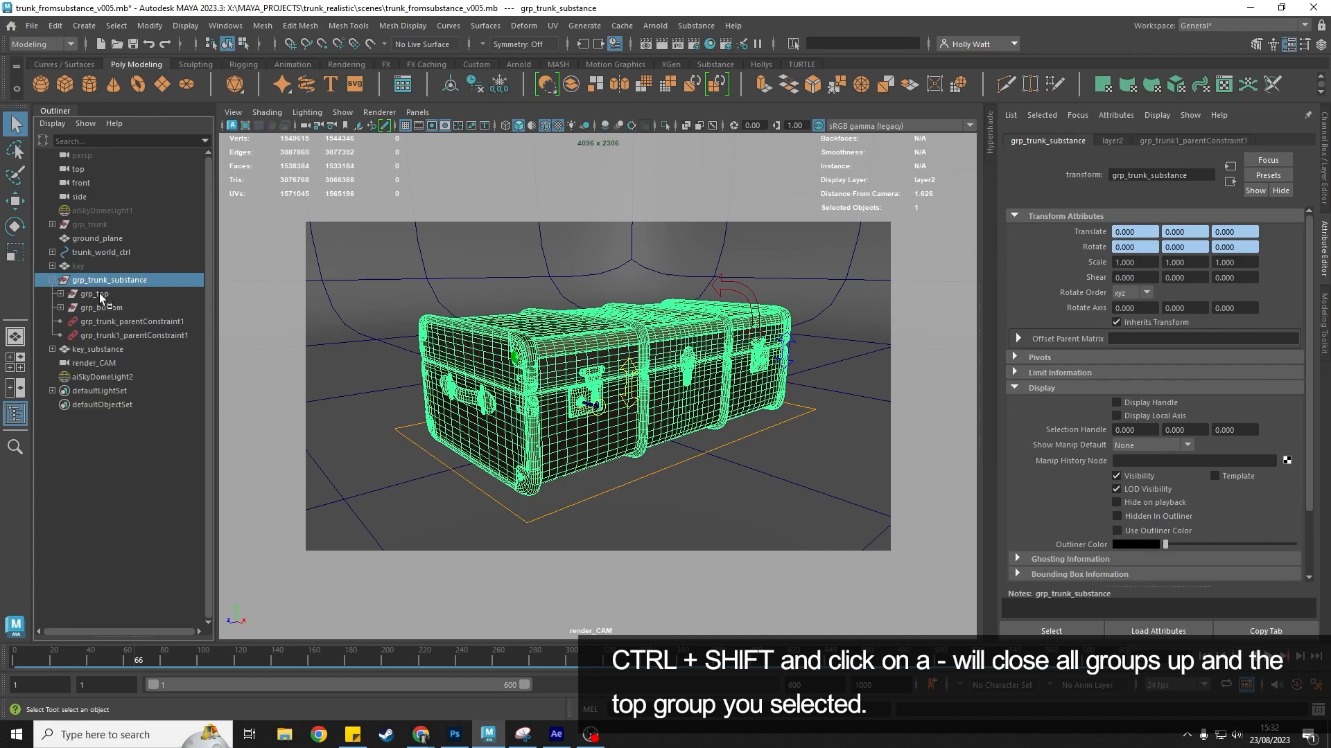